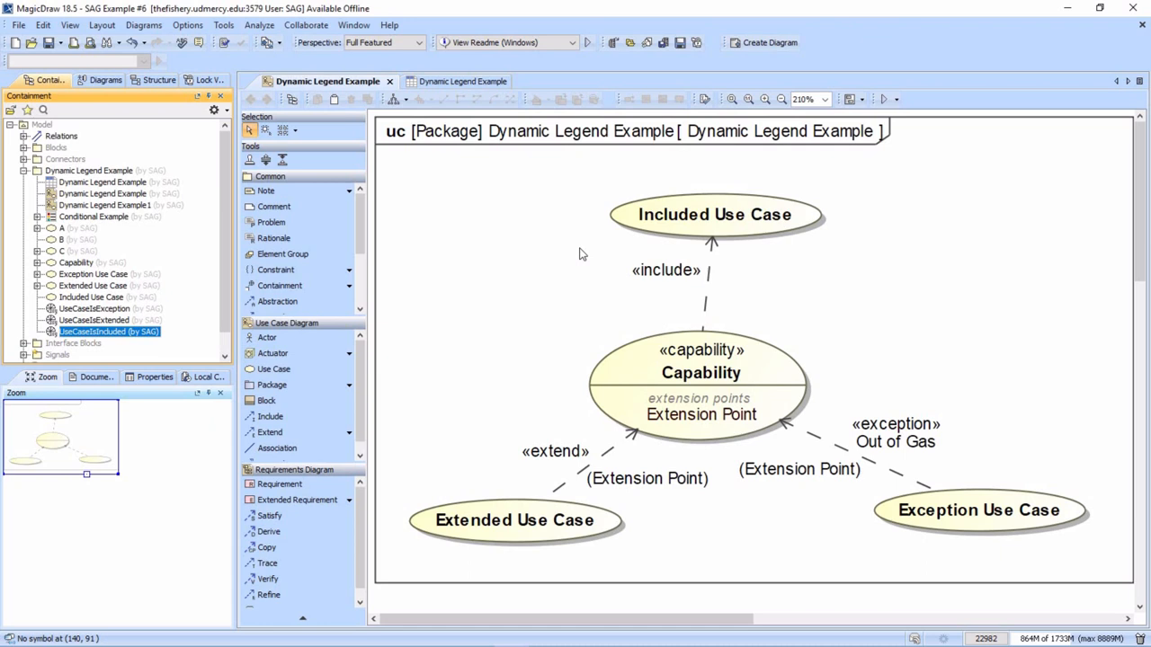
mouse_move(662, 224)
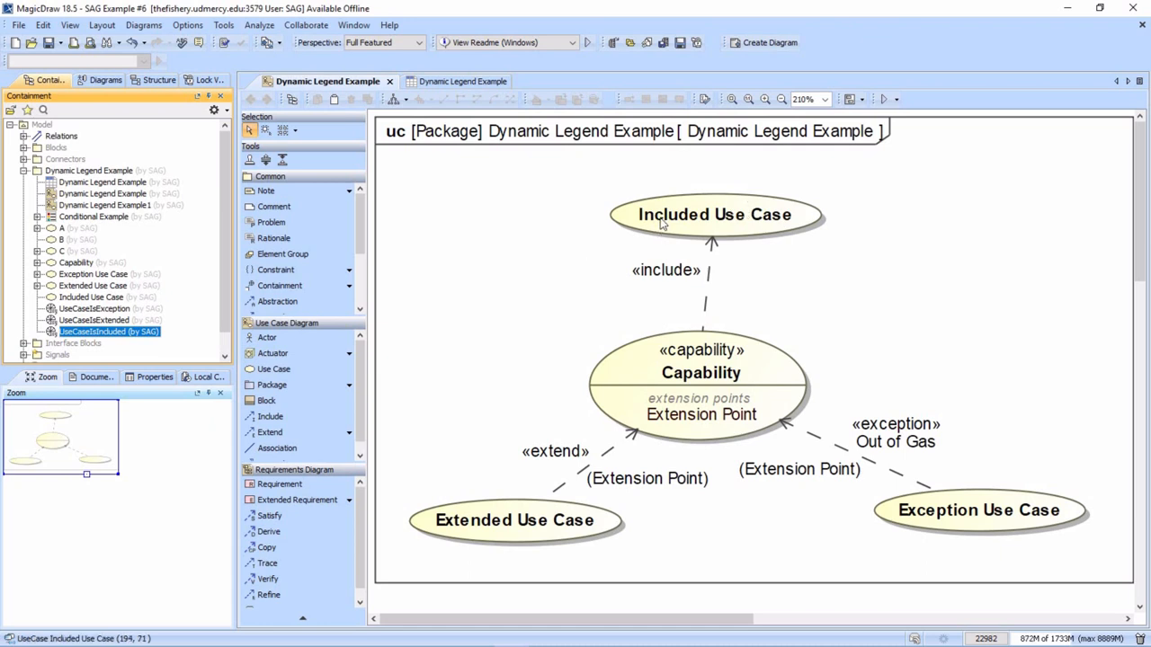
mouse_move(662, 236)
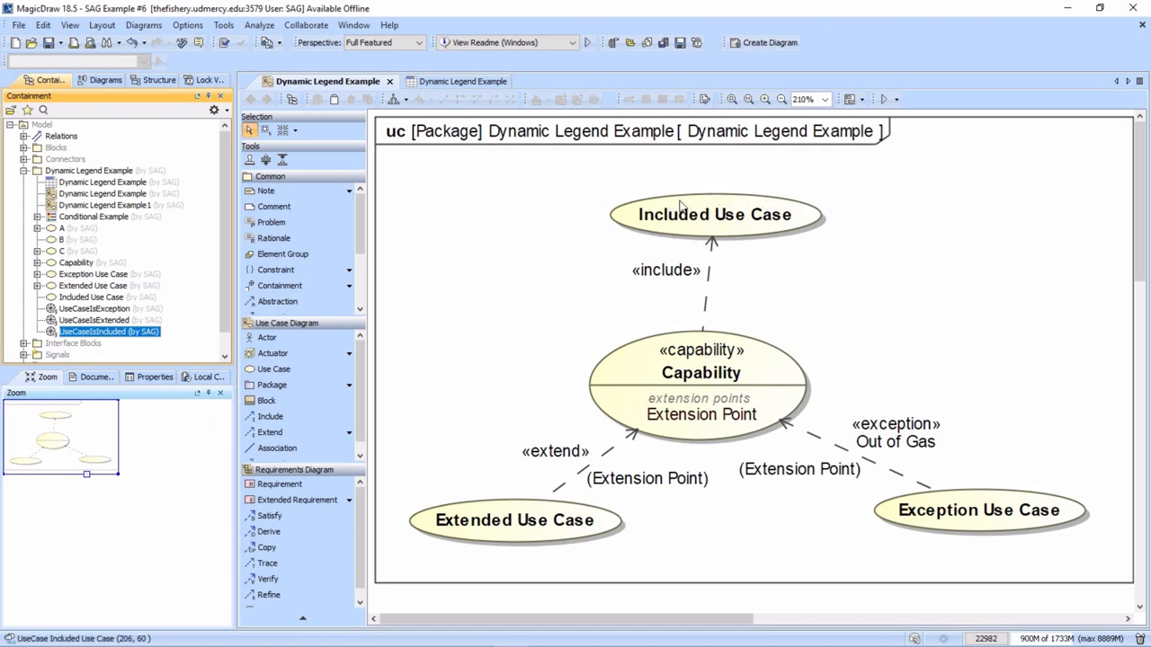
mouse_move(493, 539)
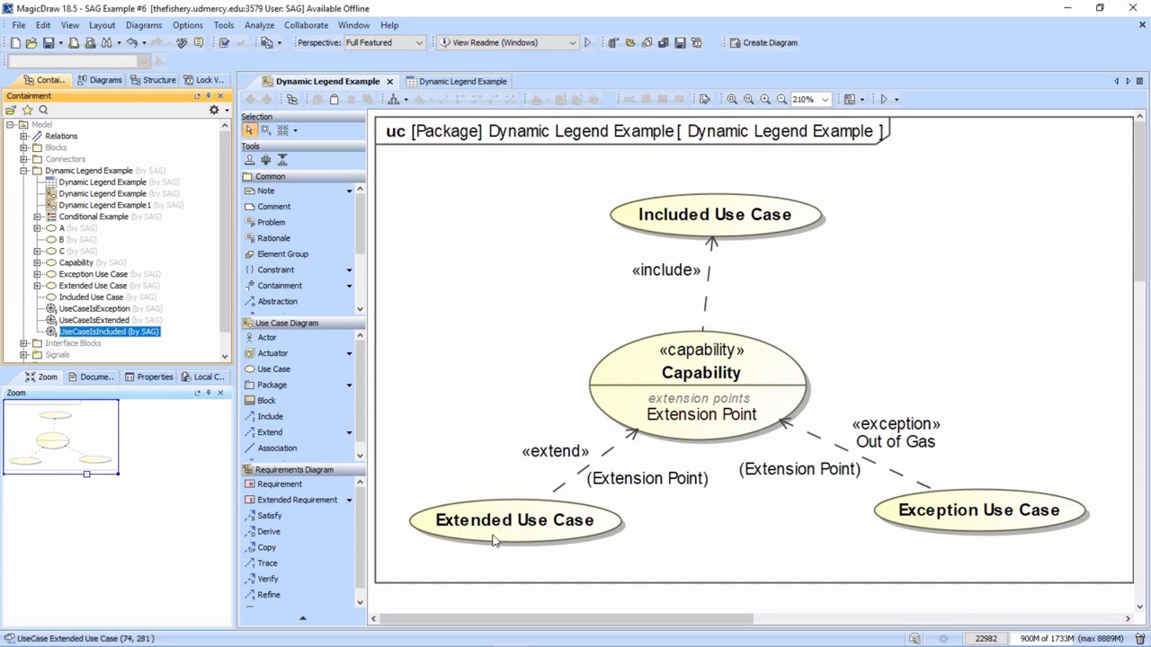
mouse_move(877, 448)
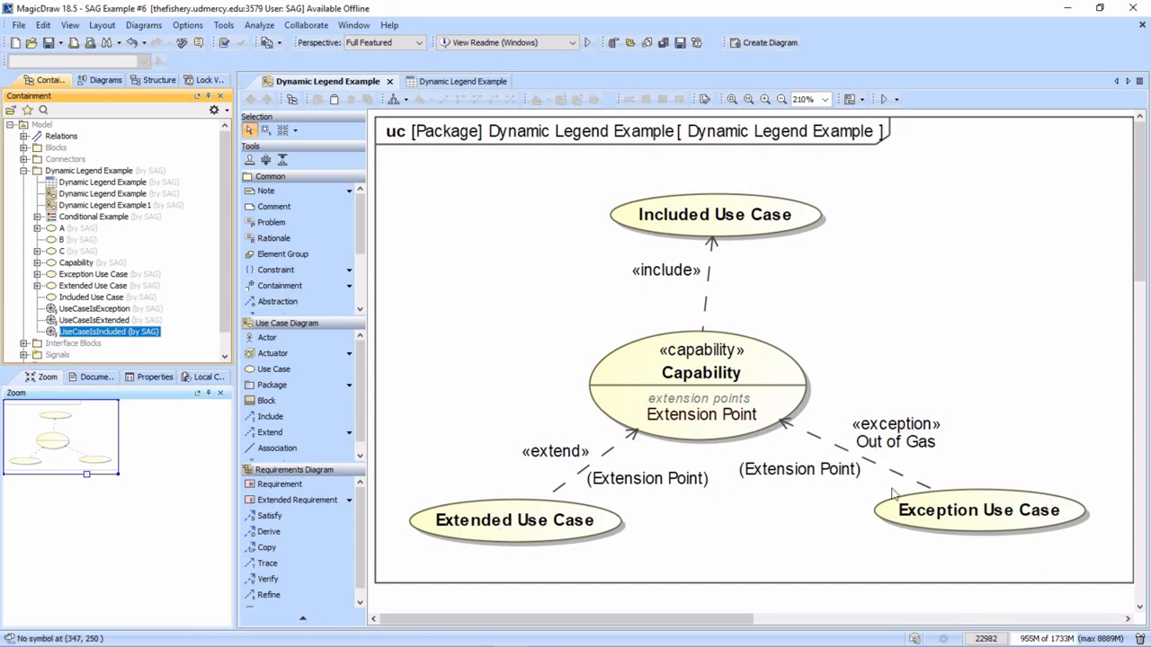
mouse_move(768, 537)
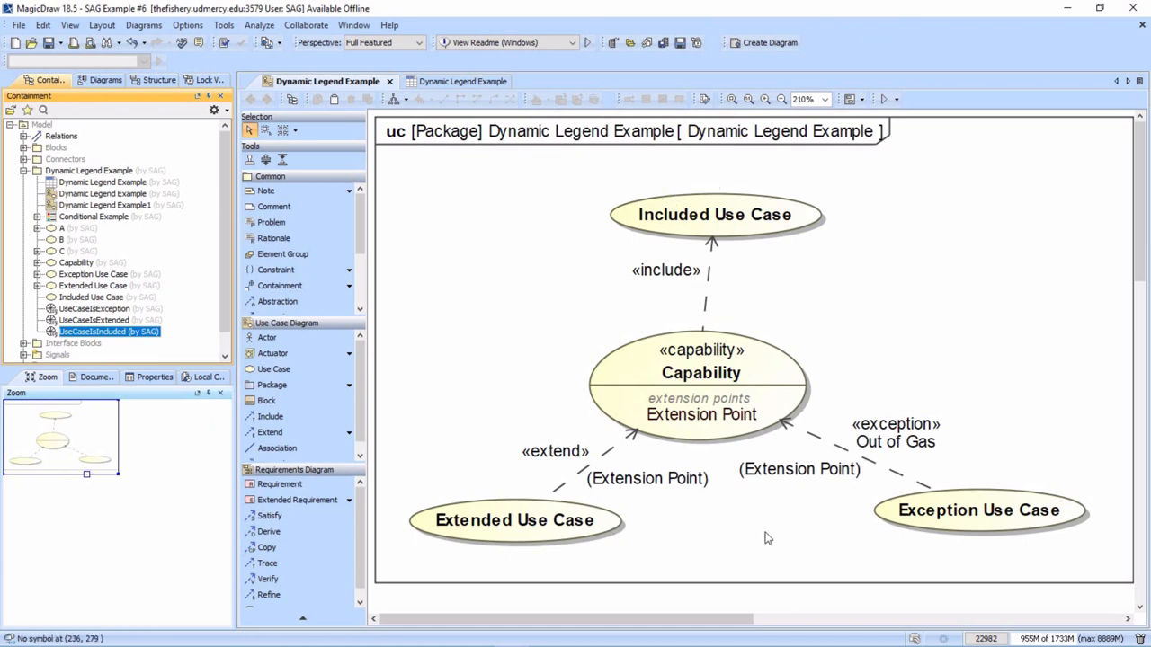
mouse_move(763, 459)
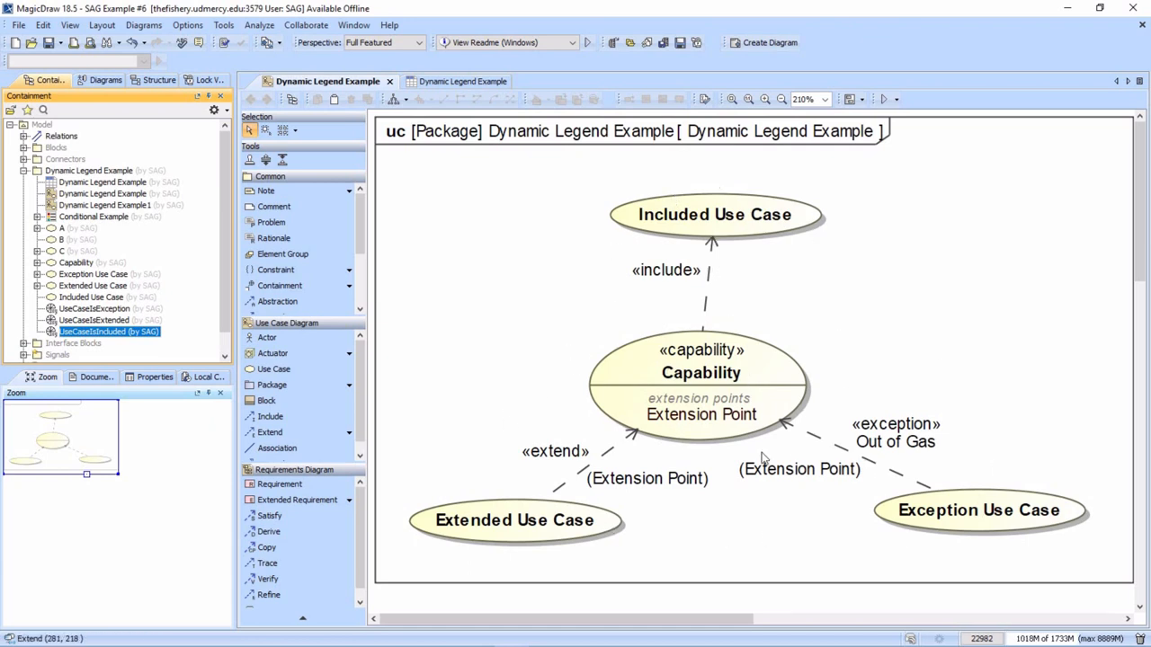
mouse_move(845, 454)
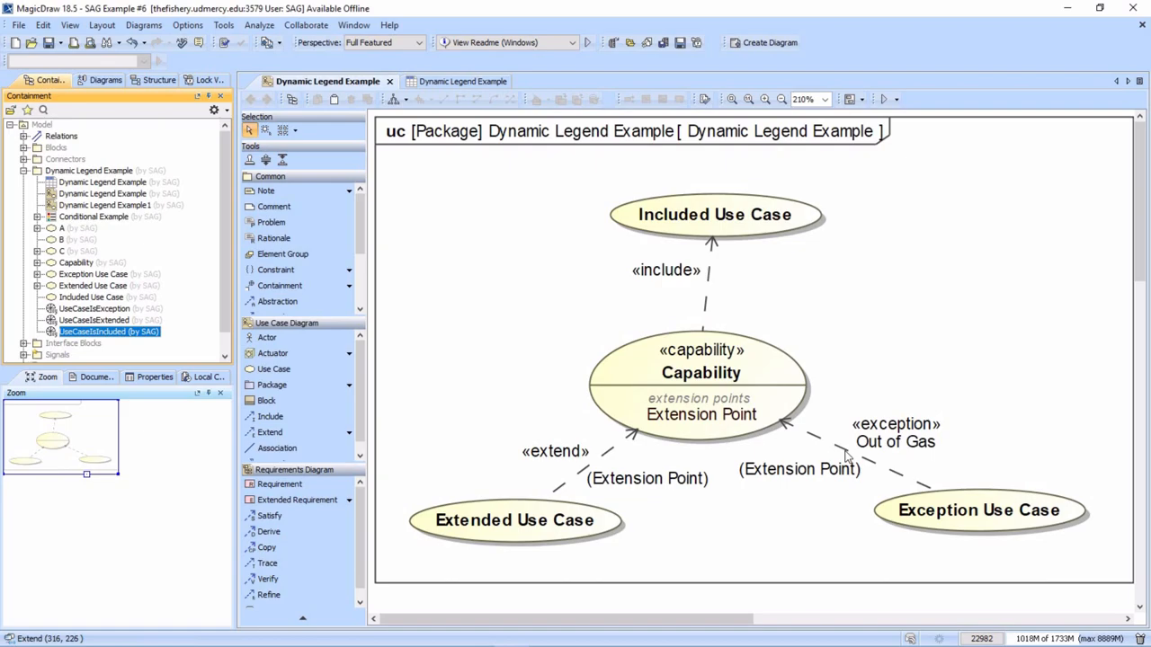
mouse_move(841, 449)
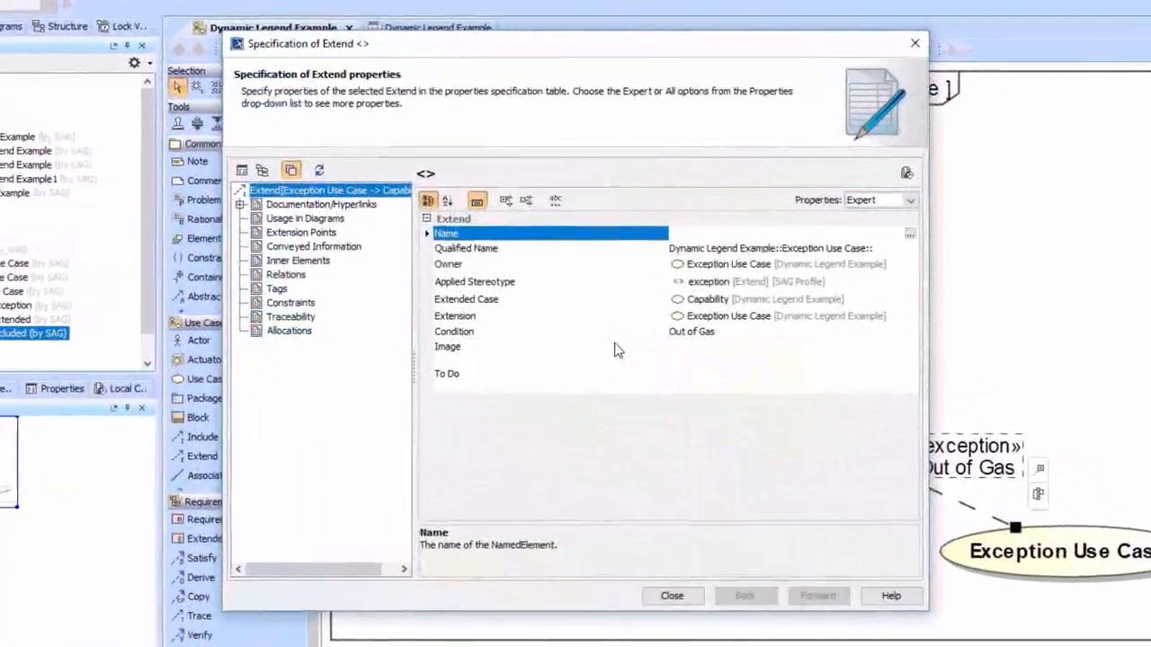
Step: Check the extend relationship's Out of Gas condition and close its specification
left_click(453, 331)
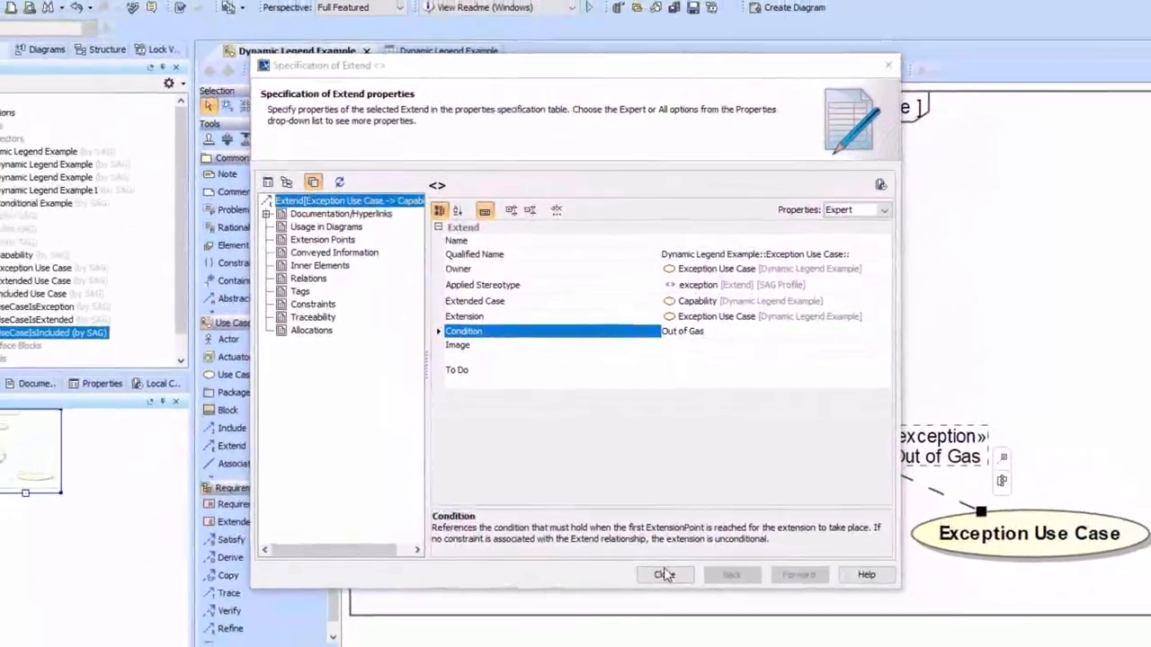
left_click(665, 575)
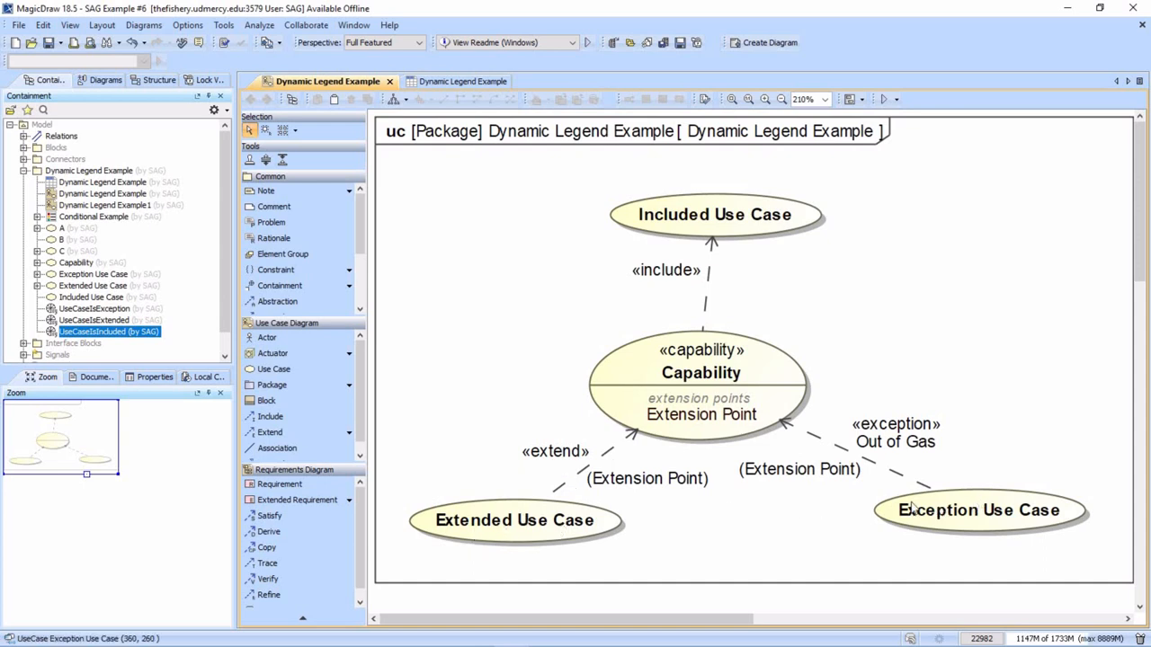
left_click(895, 442)
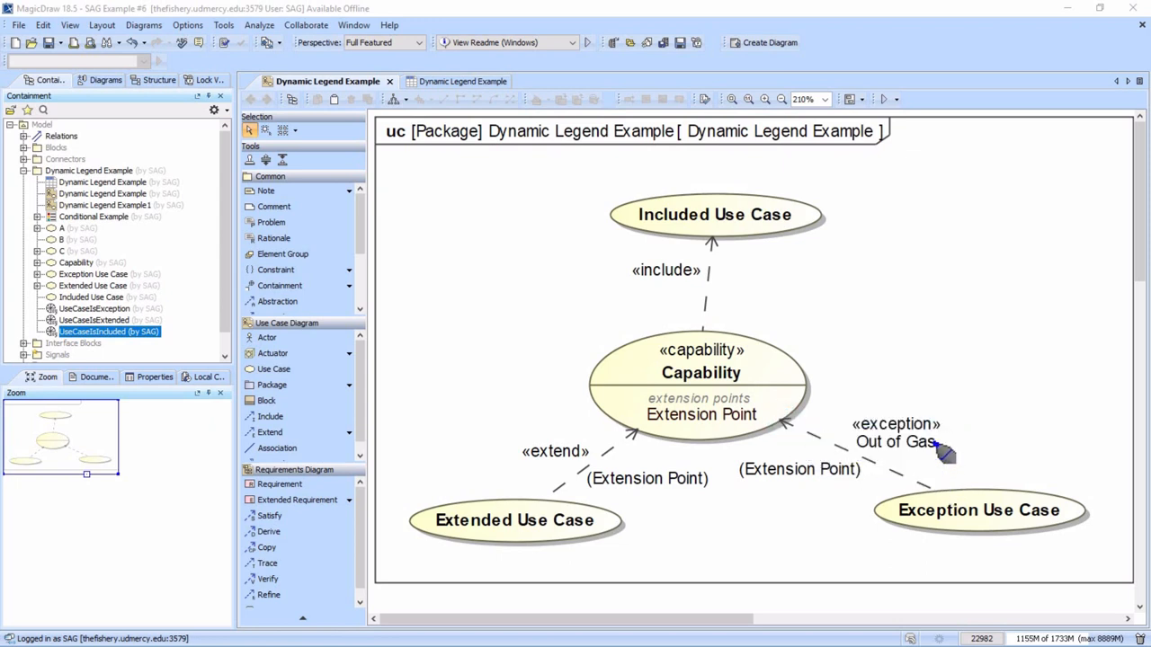
mouse_move(450, 324)
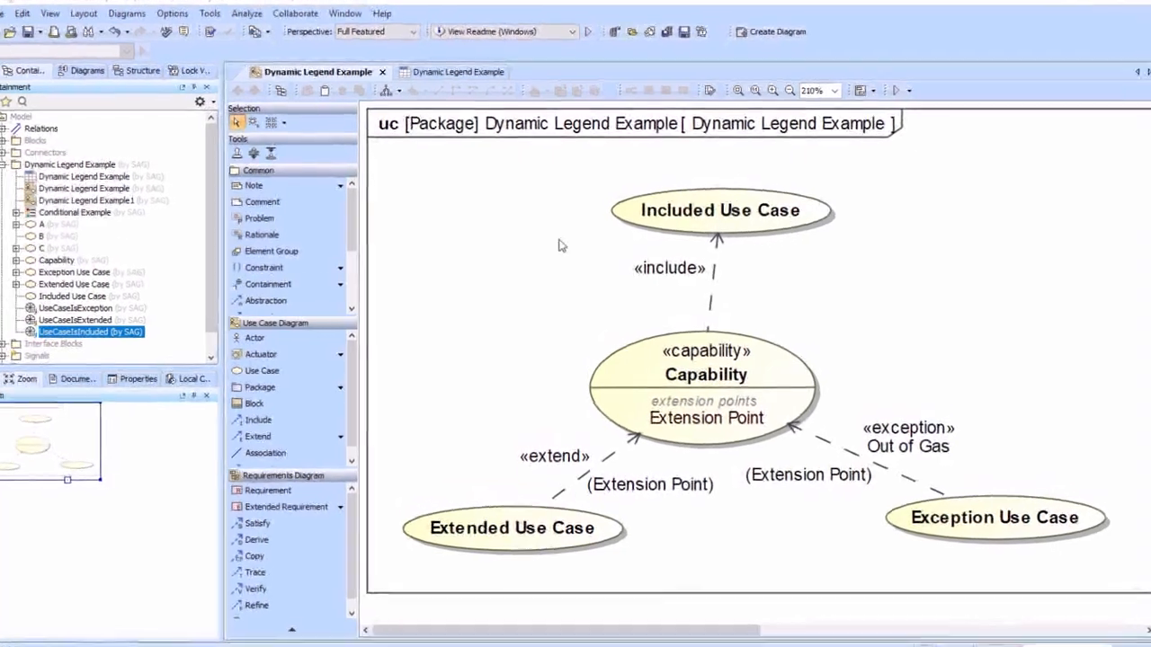
Step: Bring up the body and language editor of the UseCaseIsIncluded opaque behavior
double_click(90, 331)
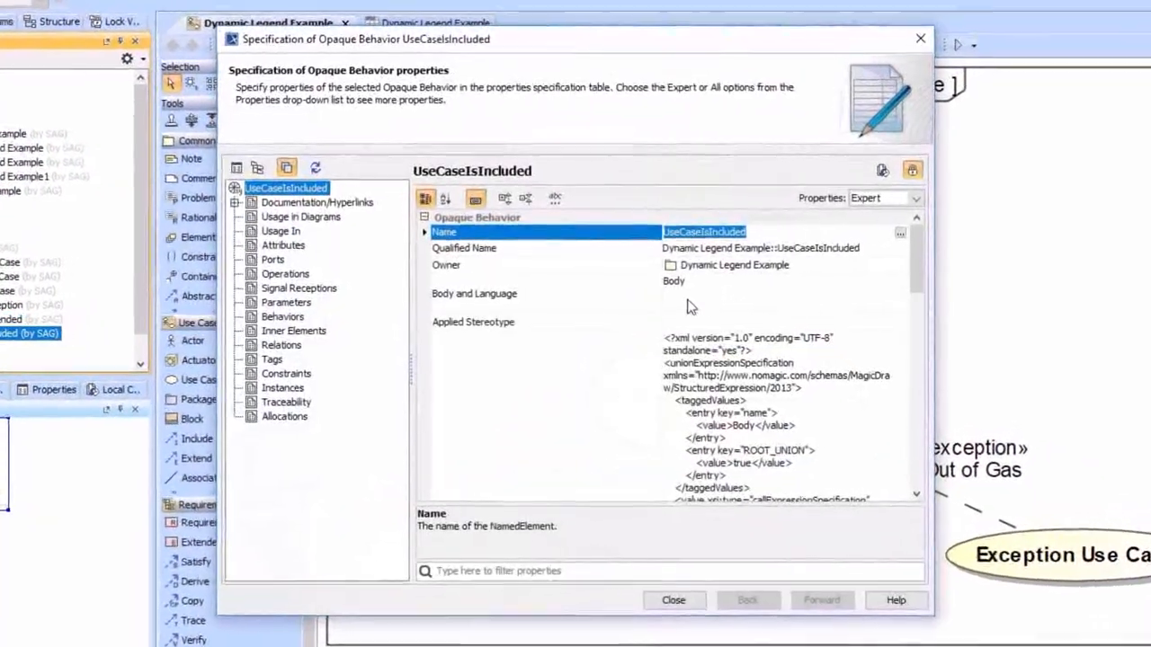
left_click(475, 293)
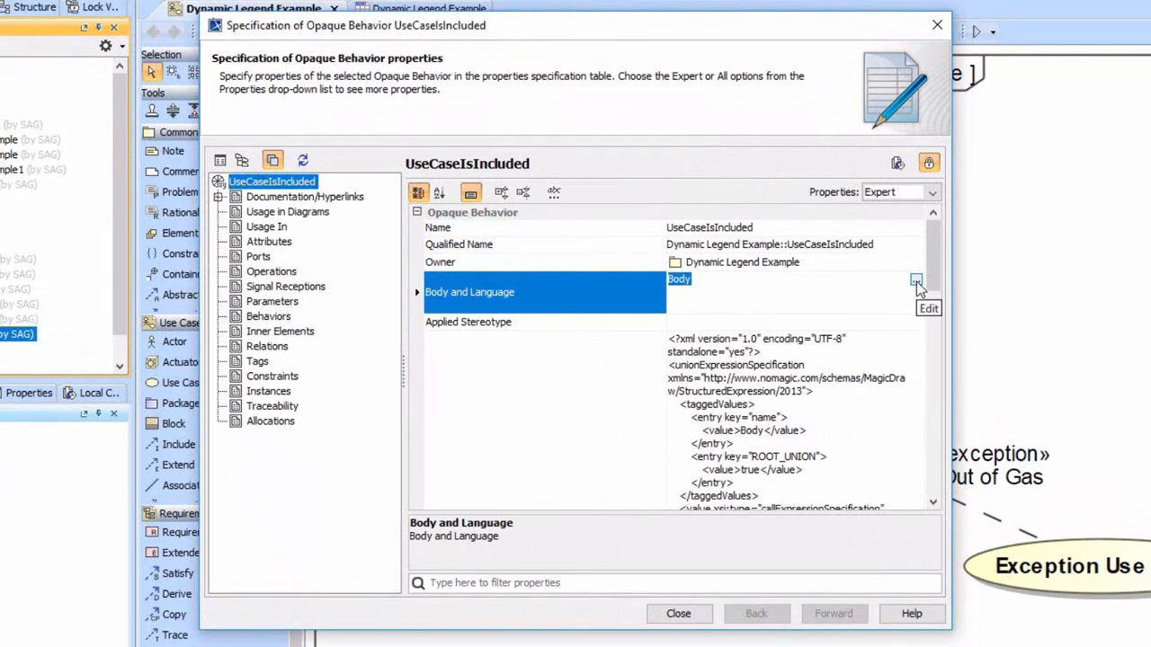
left_click(928, 307)
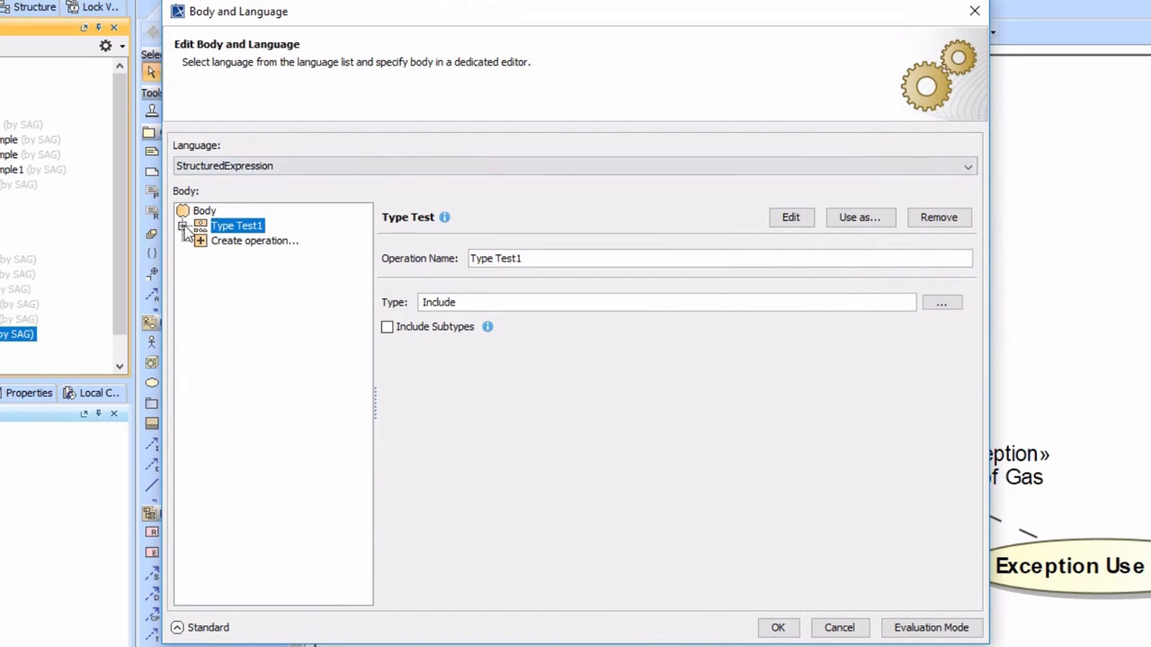
Step: Review Type Test1 and its metachain navigation over the use case's incoming Include relationships
left_click(183, 226)
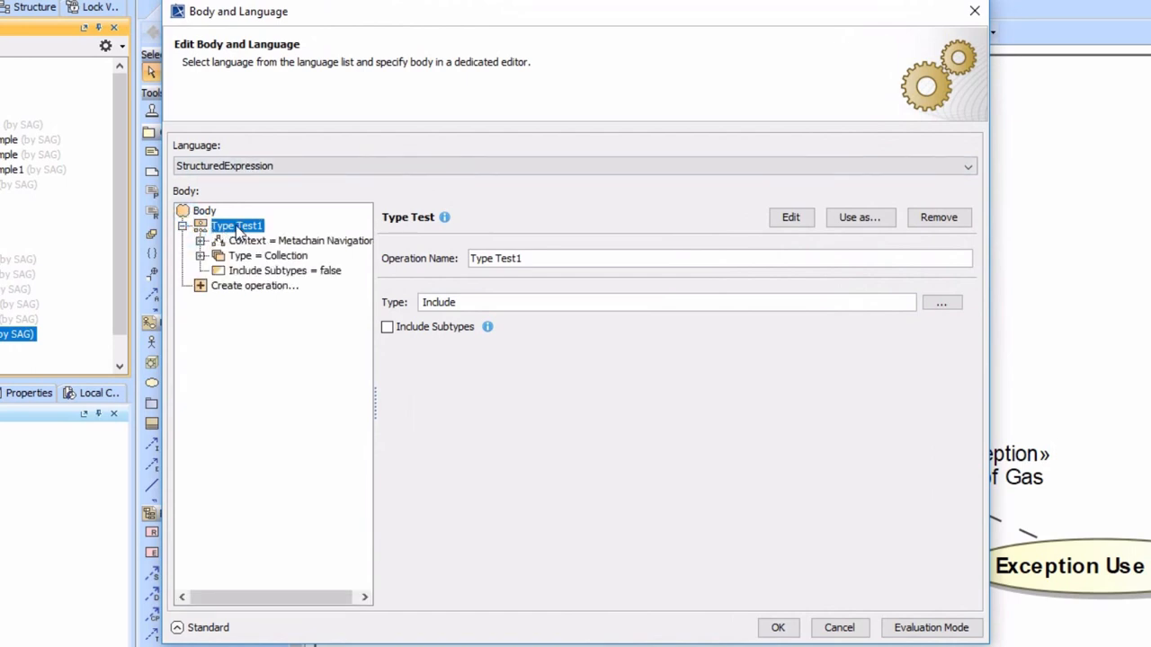
left_click(302, 241)
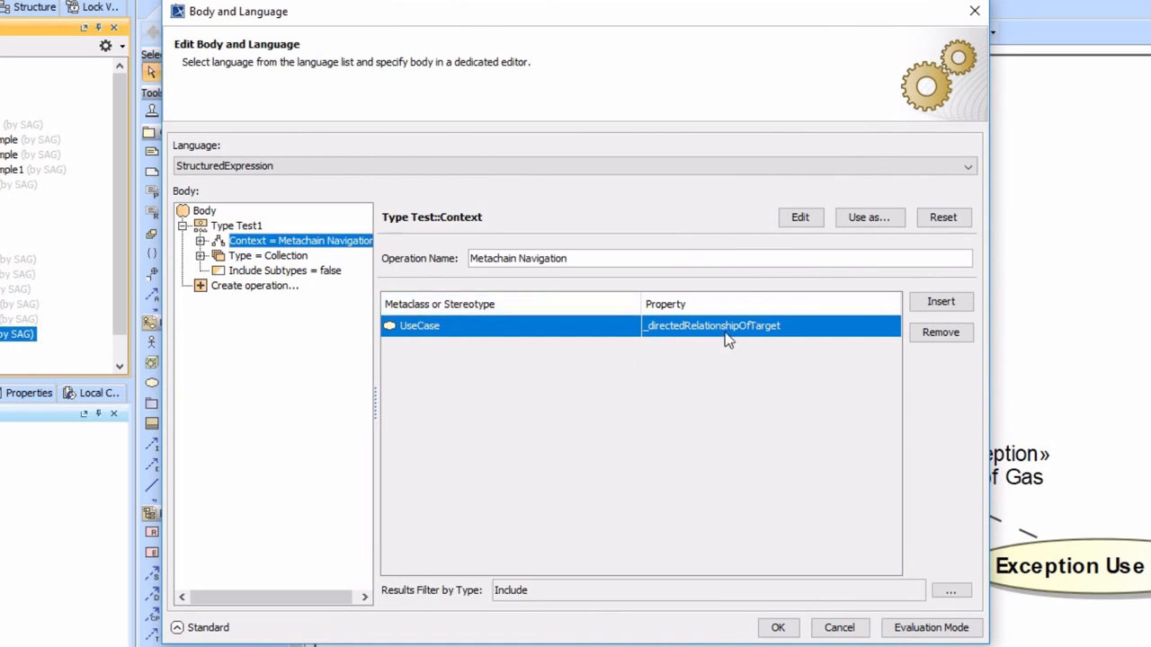
mouse_move(772, 331)
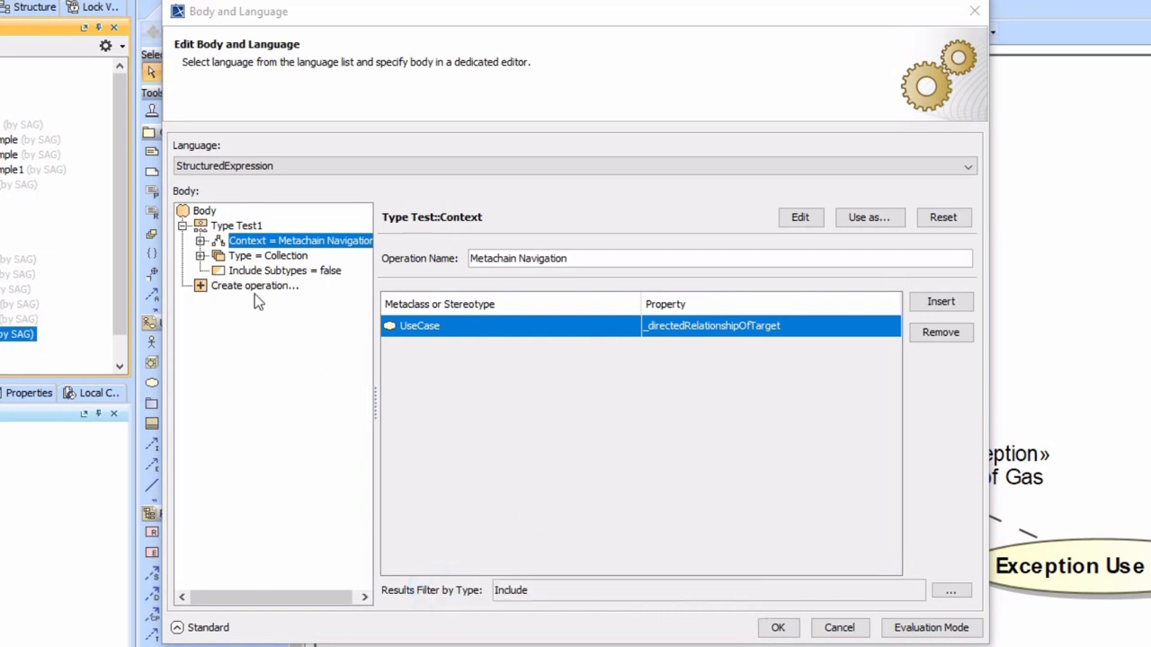
left_click(238, 226)
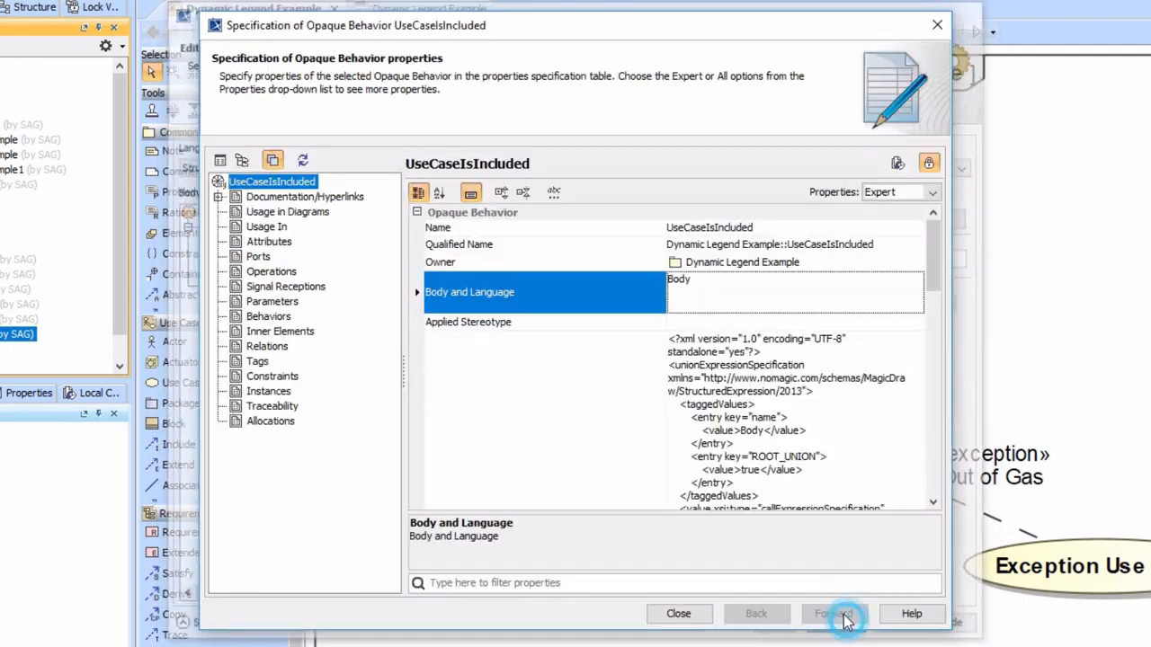
Step: Confirm the Included table column's expression uses the UseCaseIsIncluded behavior
left_click(678, 613)
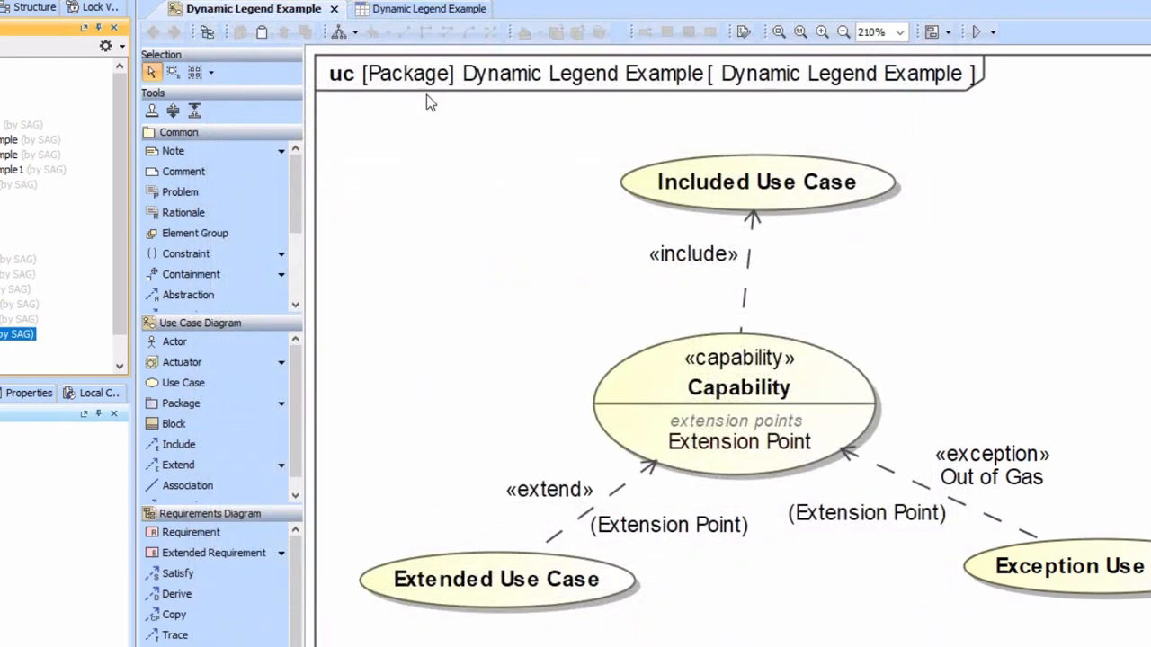
left_click(428, 9)
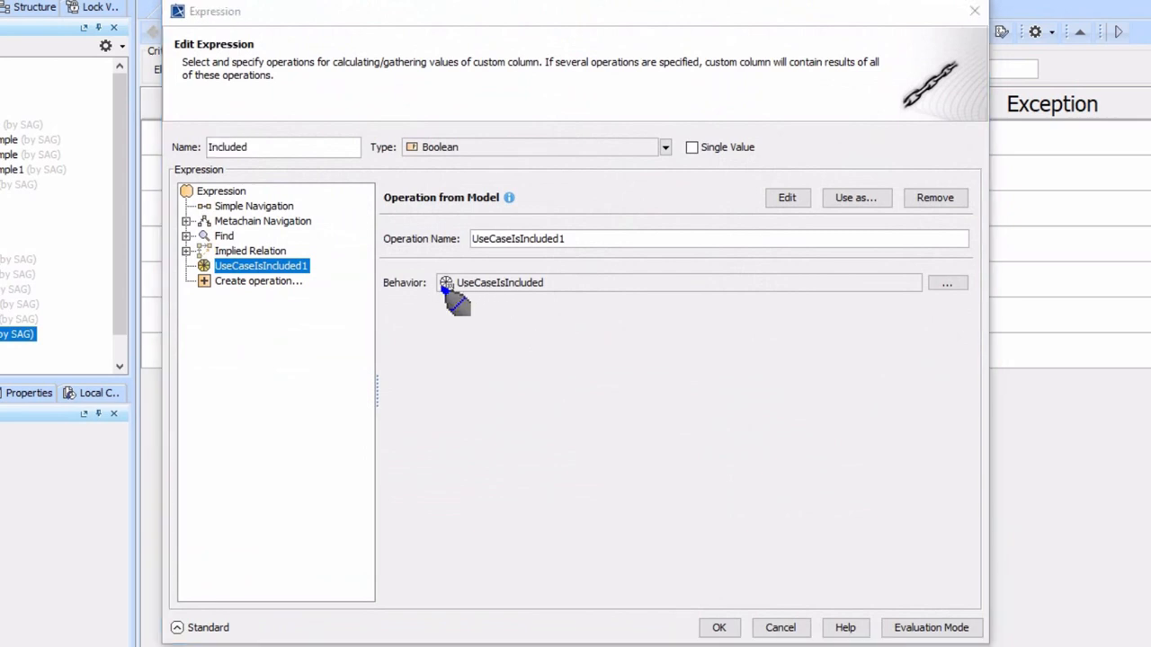
mouse_move(710, 324)
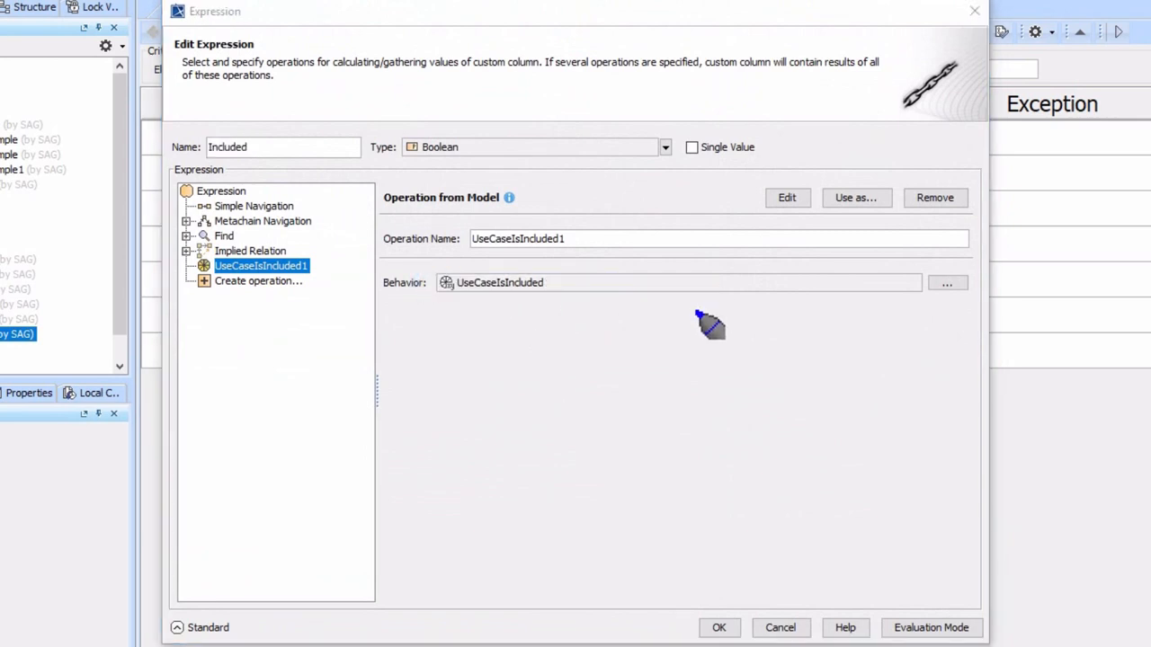
left_click(719, 627)
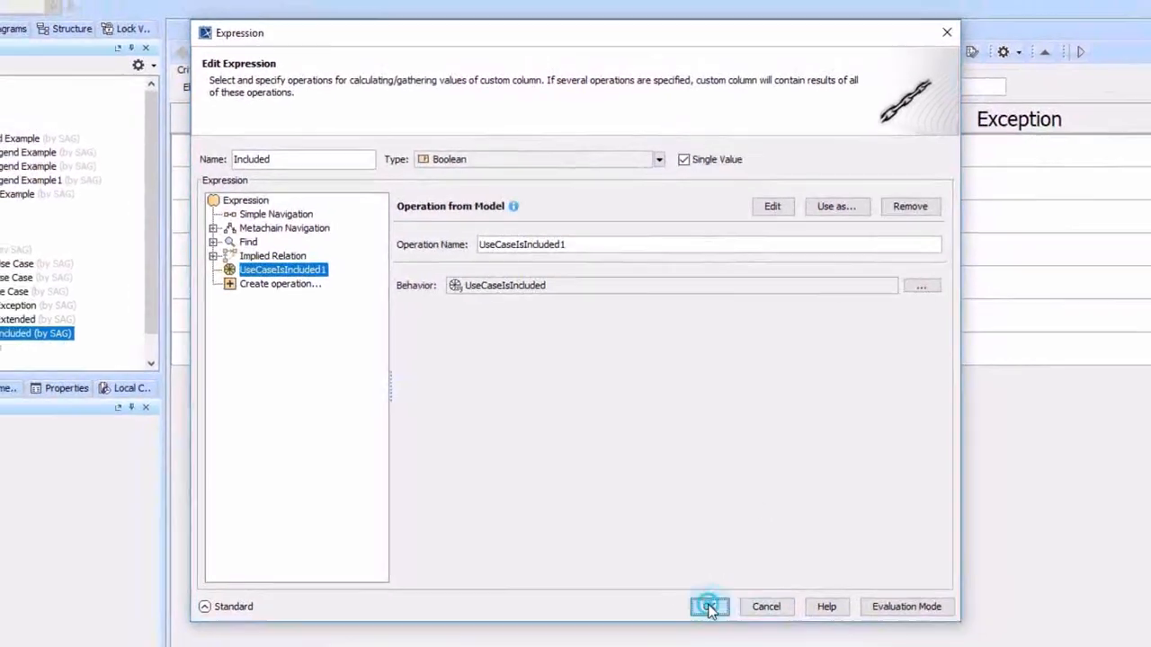
left_click(709, 606)
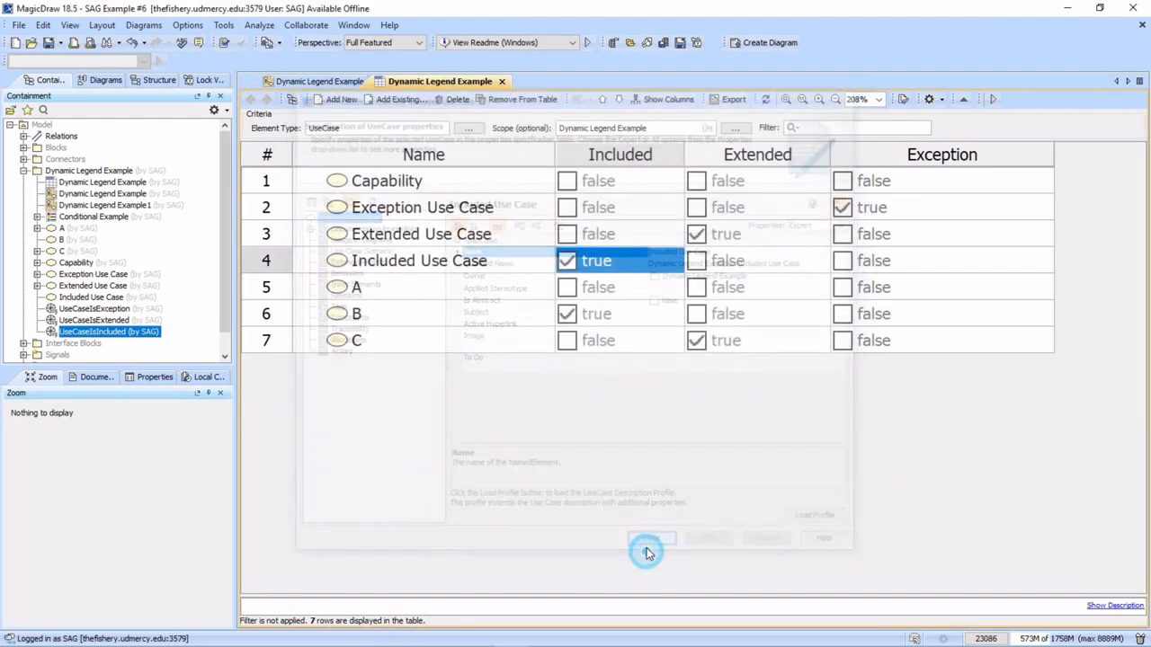
left_click(647, 538)
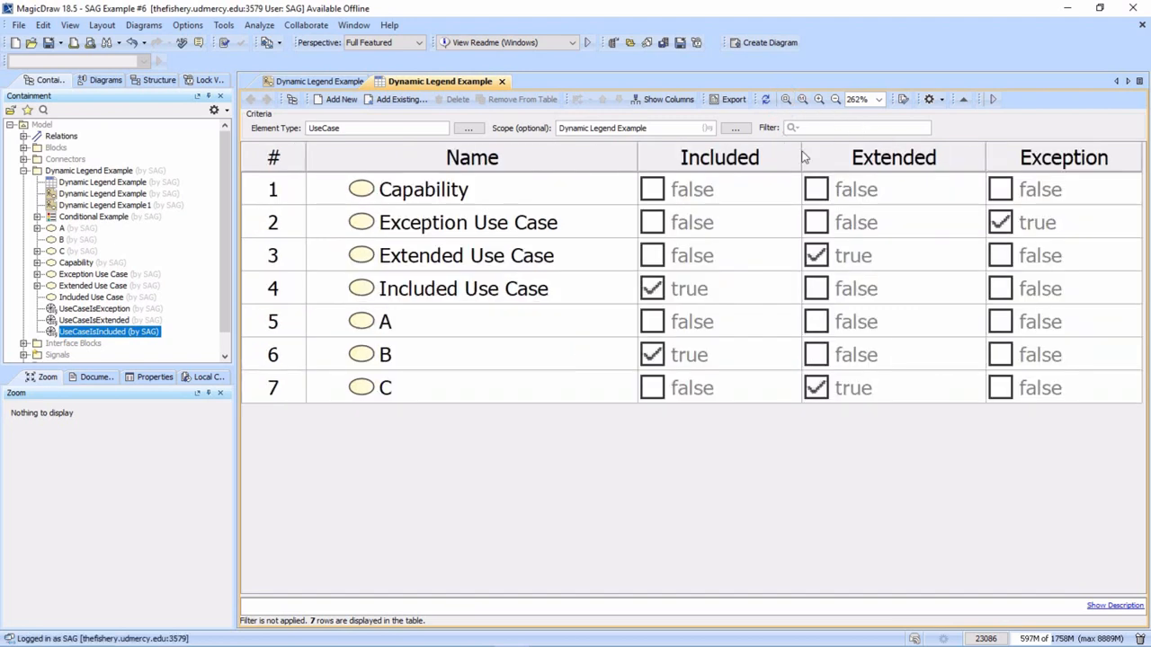
mouse_move(870, 178)
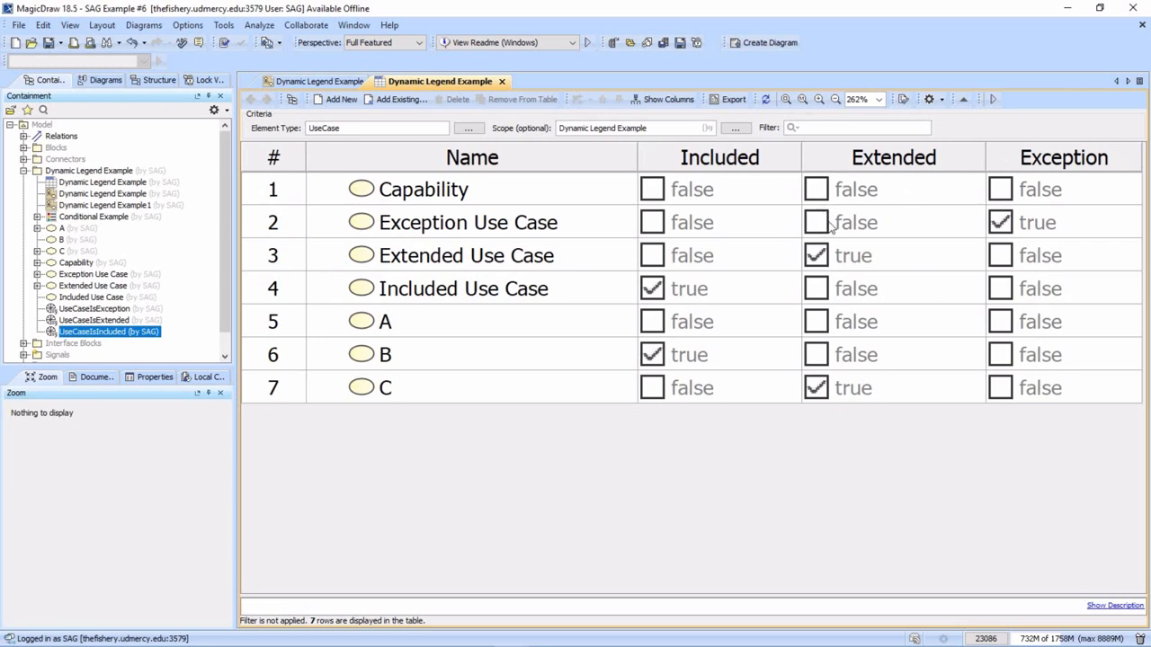
mouse_move(911, 238)
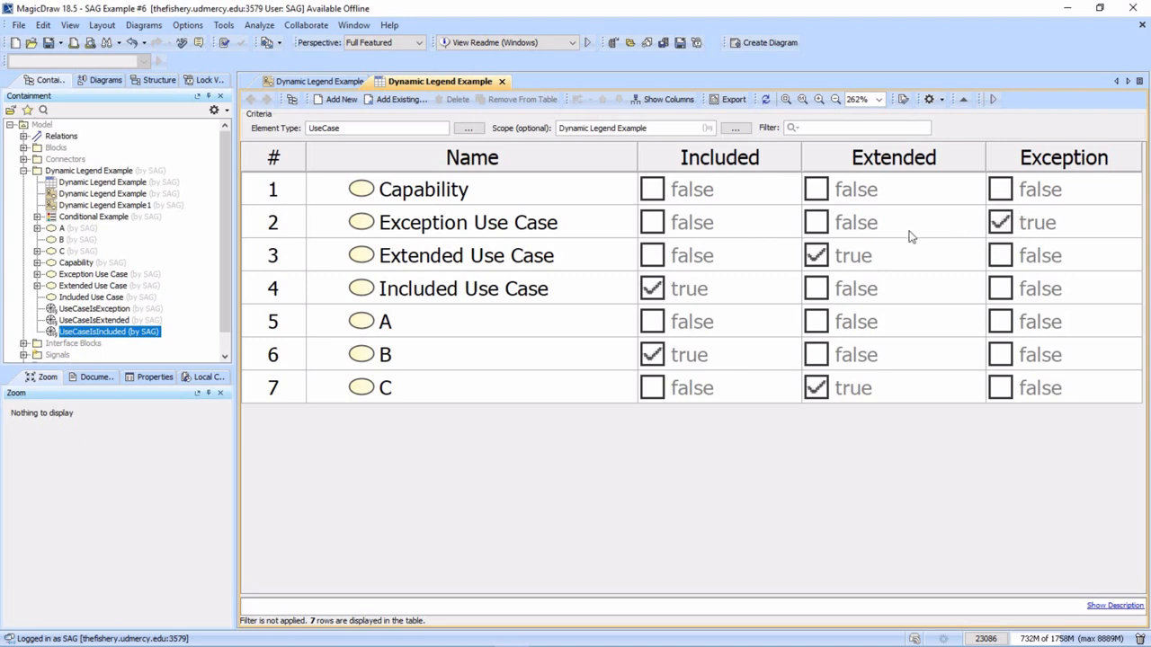
mouse_move(820, 230)
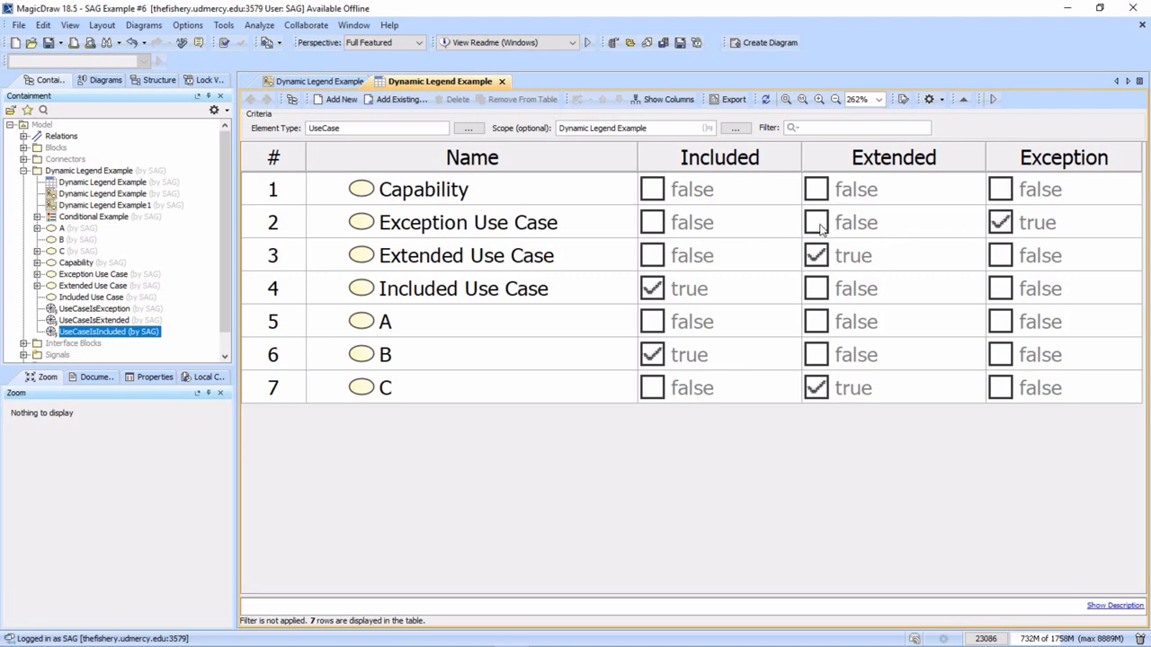
left_click(816, 223)
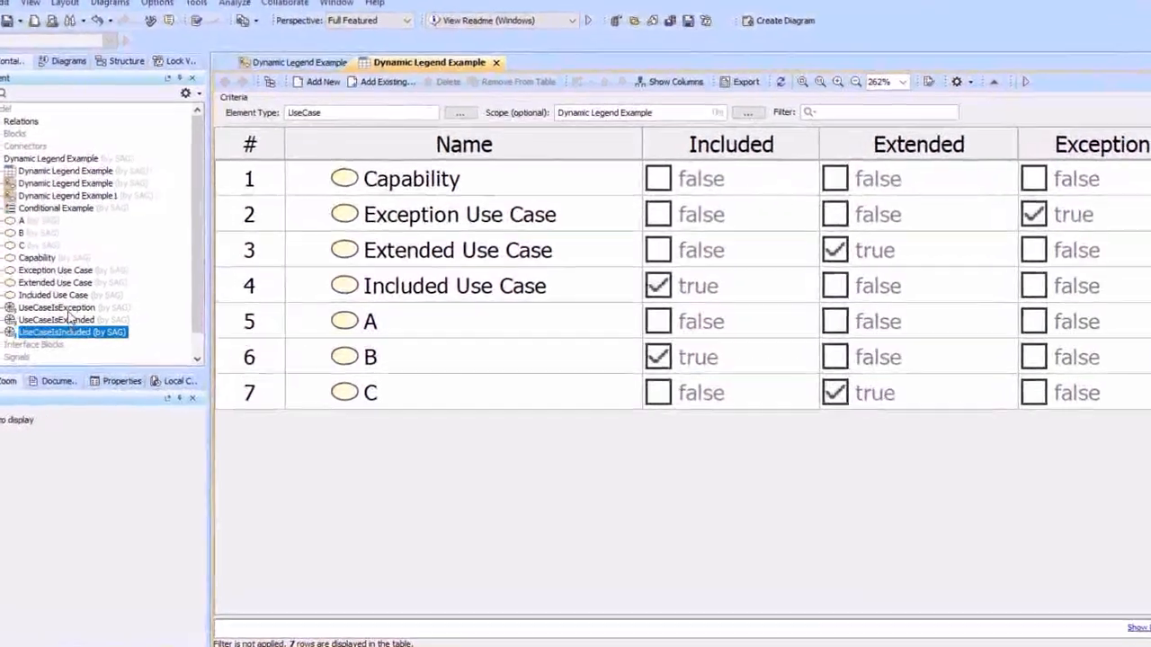
Step: Review Property Test1: Extend metachain navigation and the Applied Stereotype «exception» property filtered by 'appl'
double_click(55, 307)
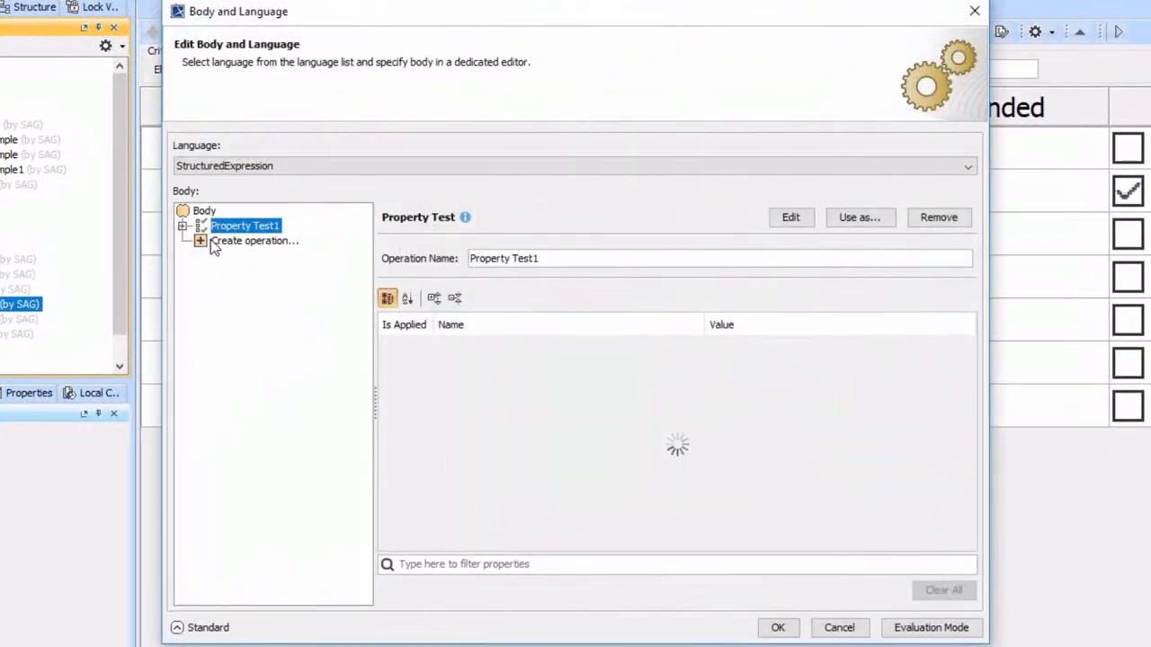
left_click(183, 227)
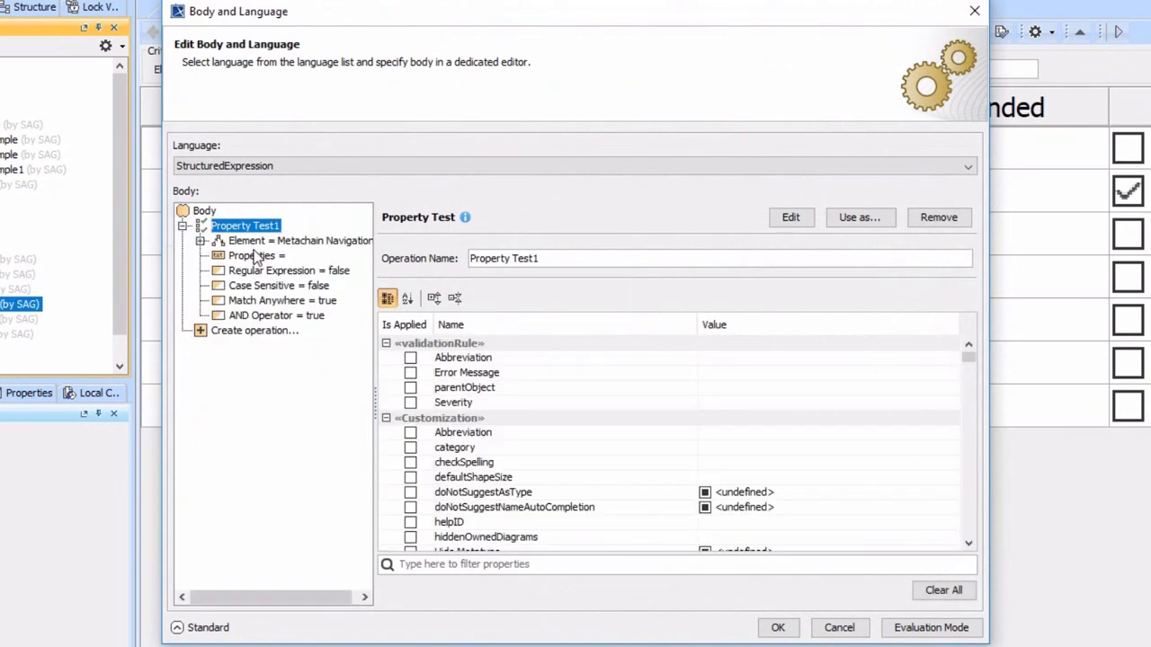
left_click(297, 241)
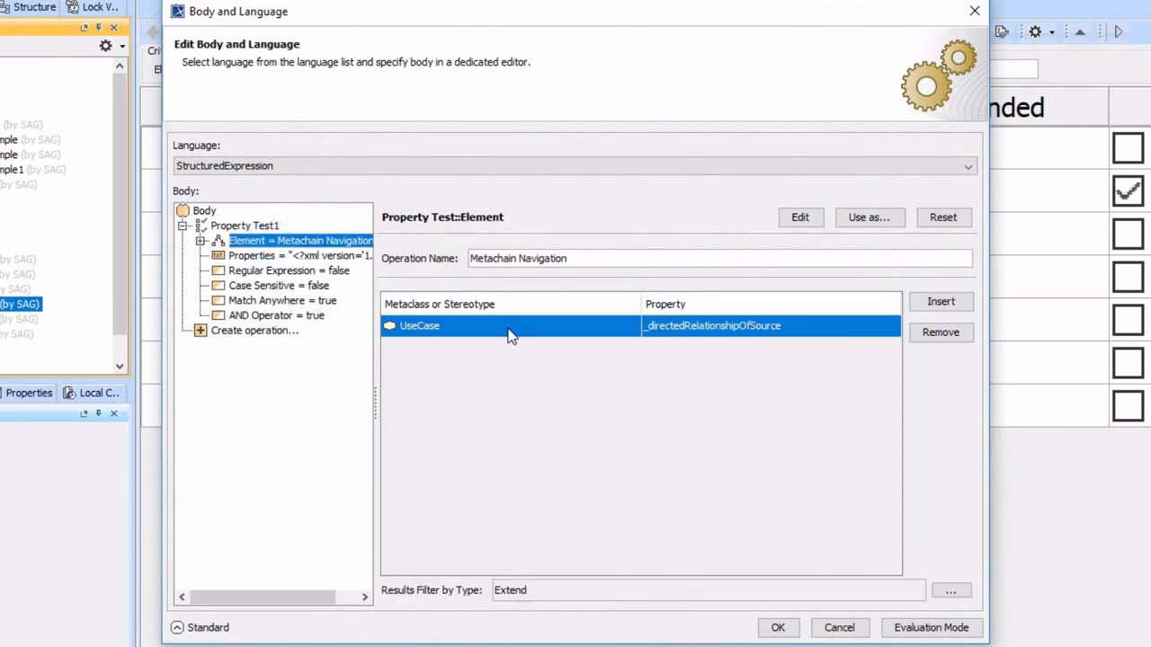
mouse_move(632, 356)
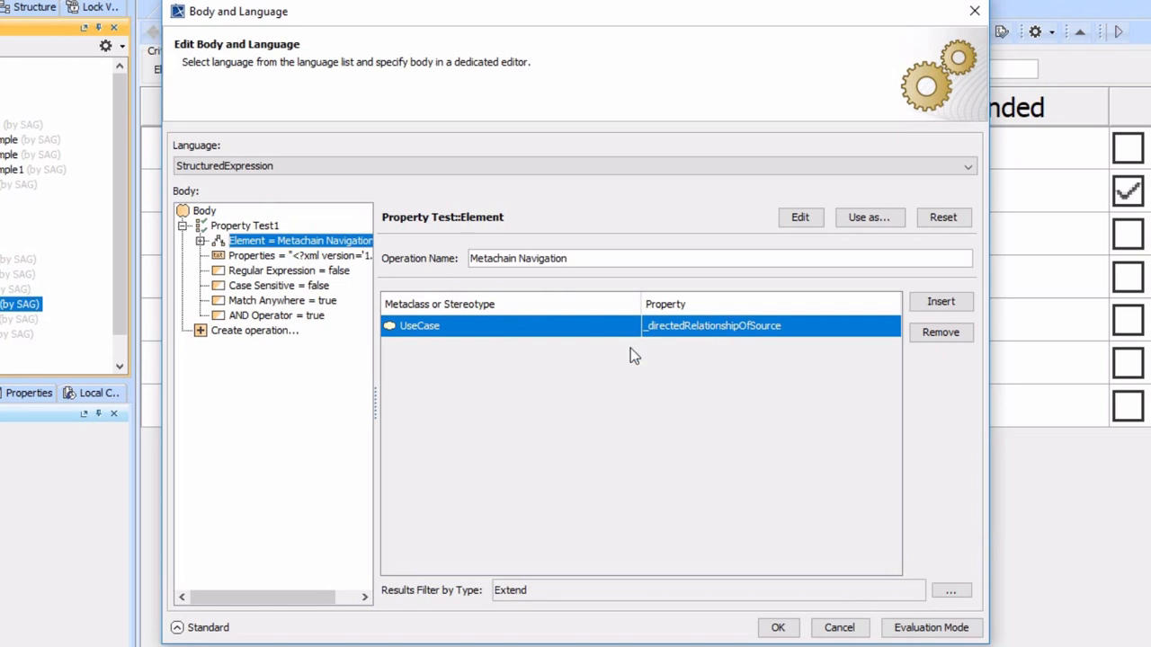
mouse_move(316, 367)
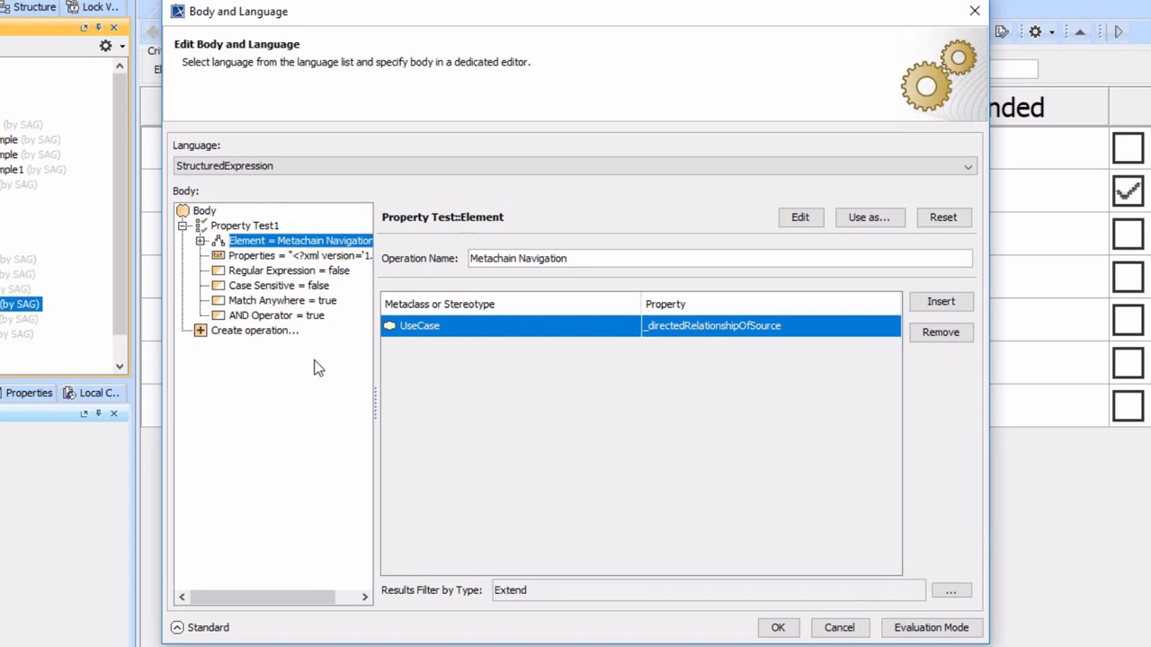
mouse_move(752, 340)
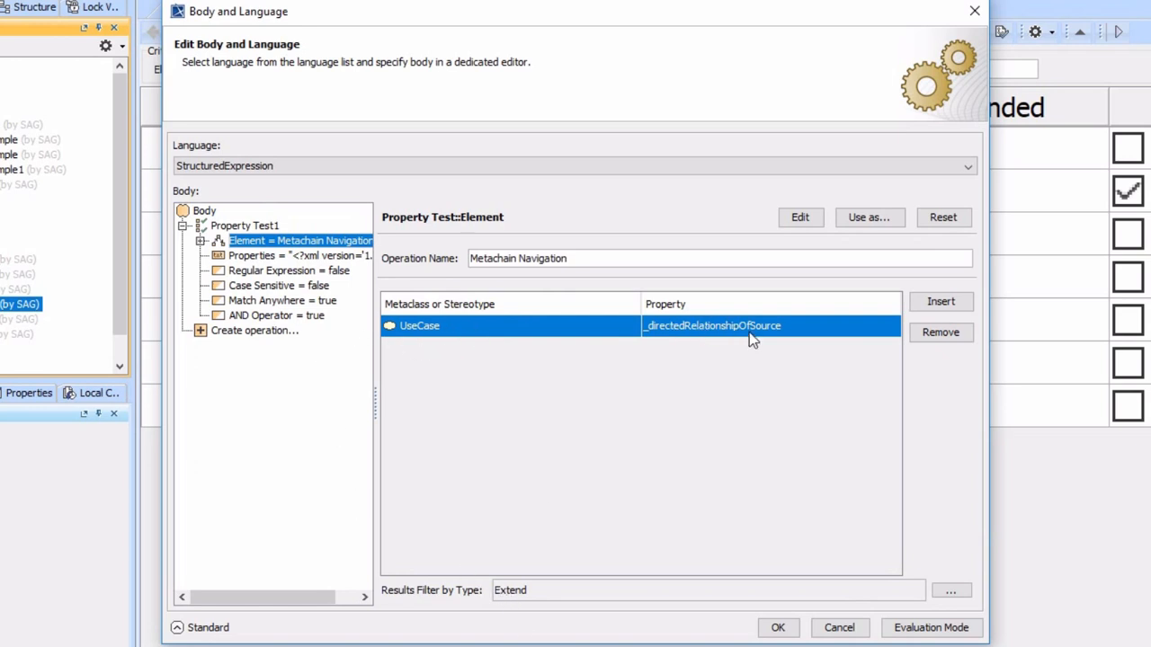
mouse_move(270, 256)
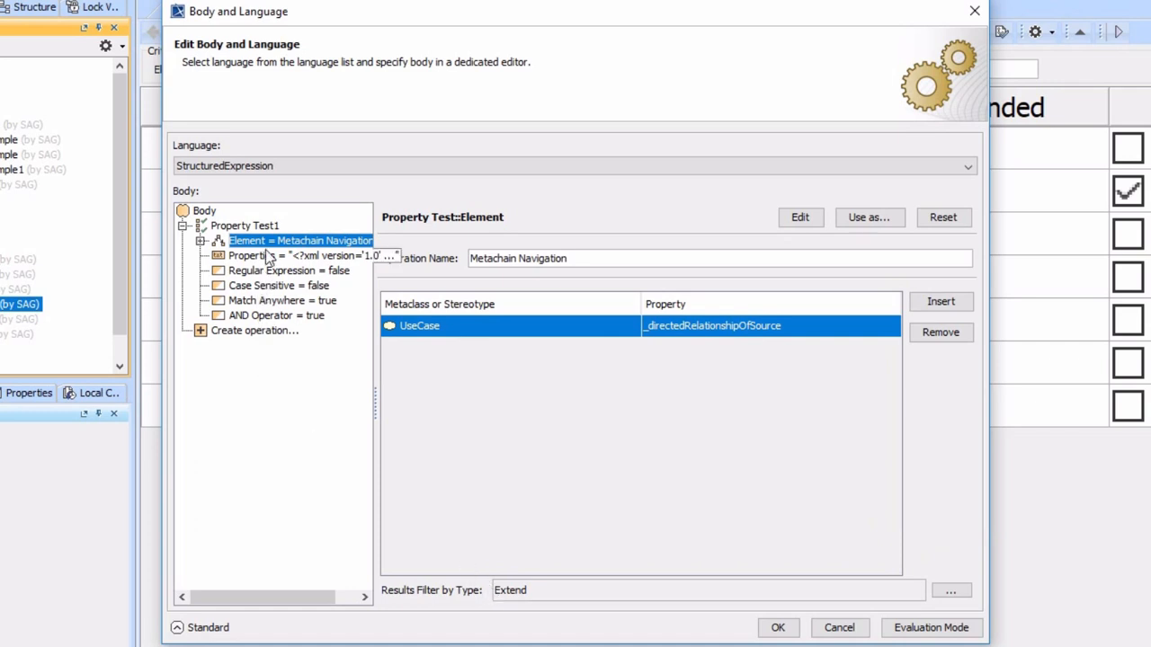
left_click(245, 225)
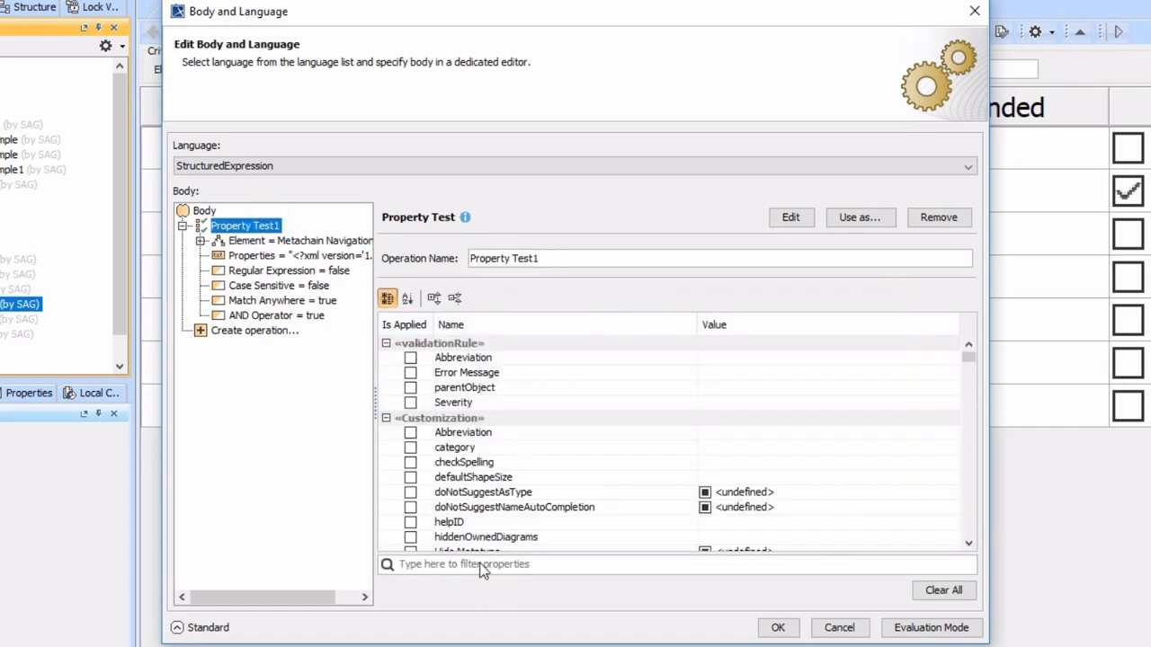
type("appl")
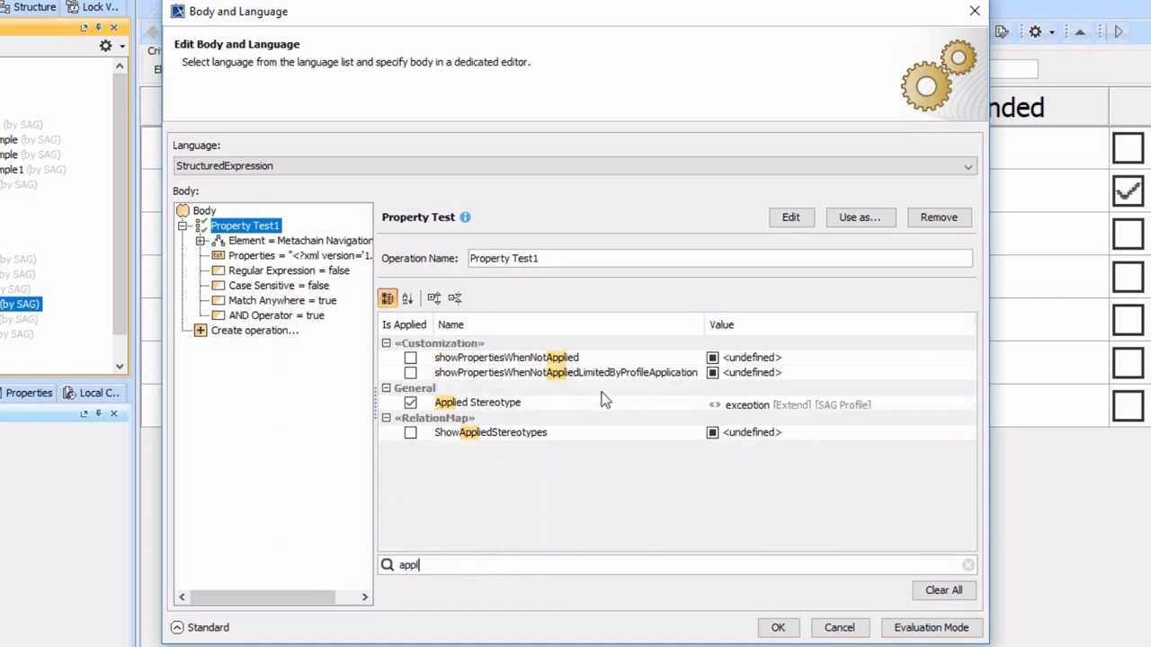
mouse_move(259, 341)
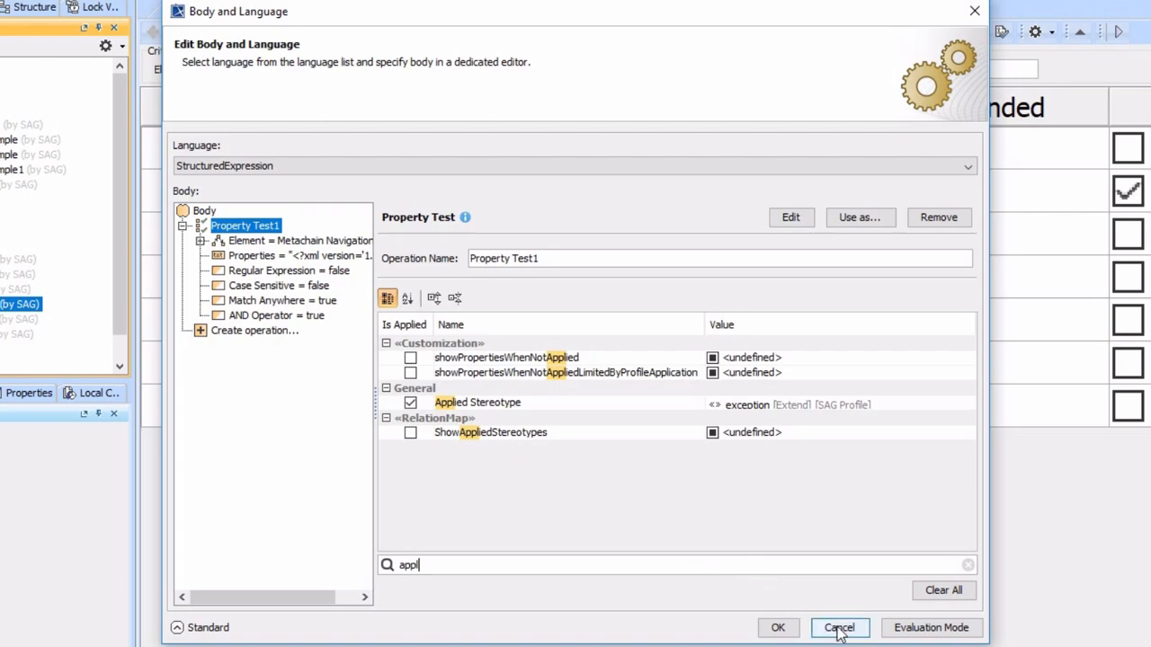
Step: Cancel the expression editor and select the UseCaseIsExtended behavior in the Containment tree
left_click(837, 627)
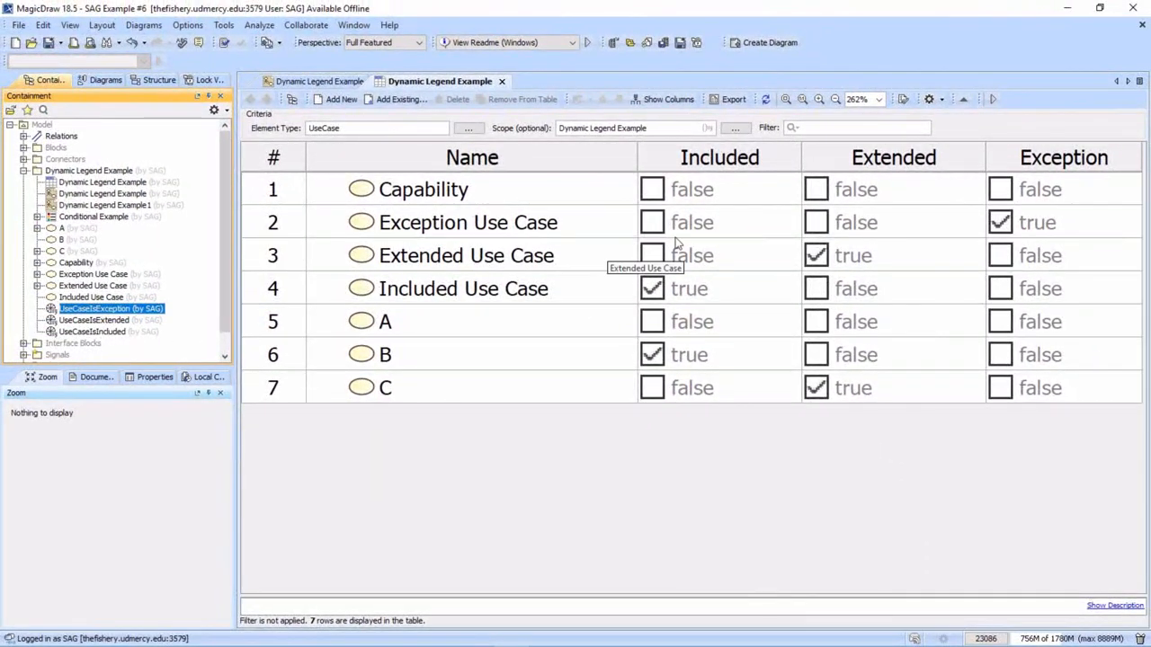
mouse_move(693, 351)
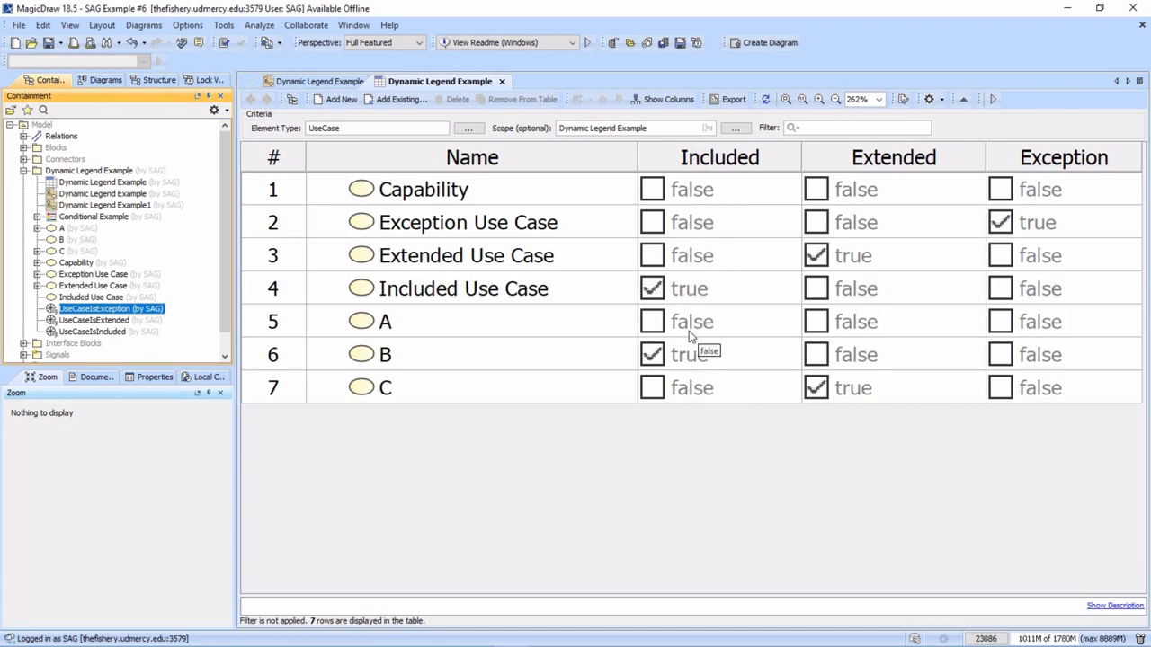
mouse_move(1050, 340)
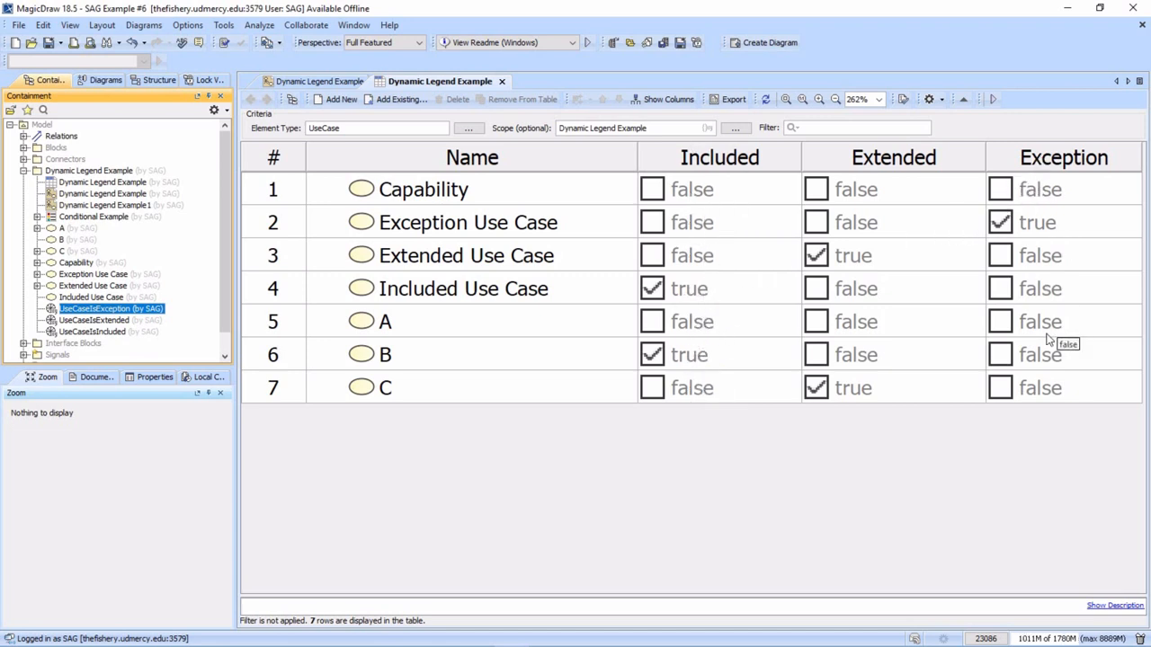
mouse_move(1029, 237)
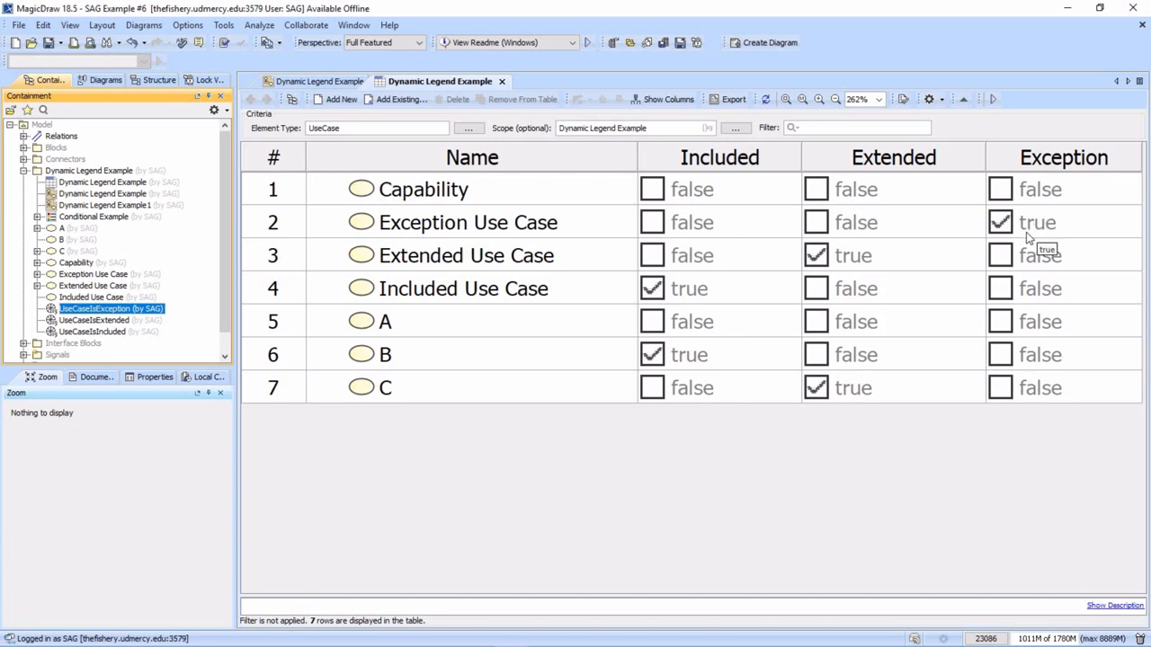
mouse_move(1011, 224)
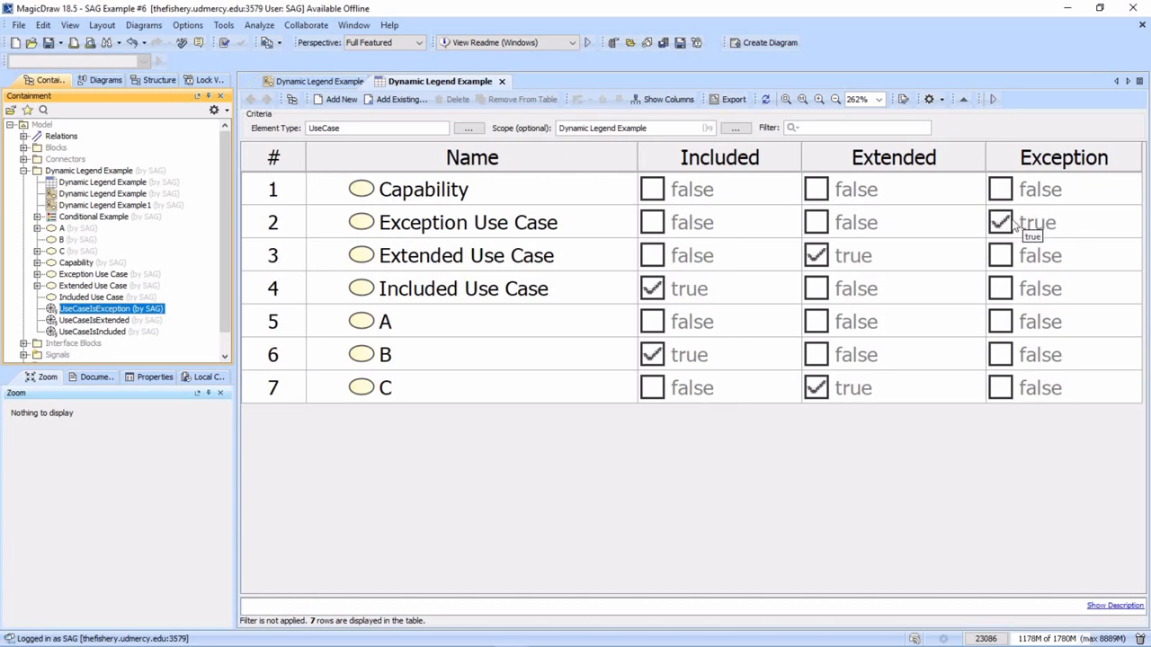
left_click(111, 320)
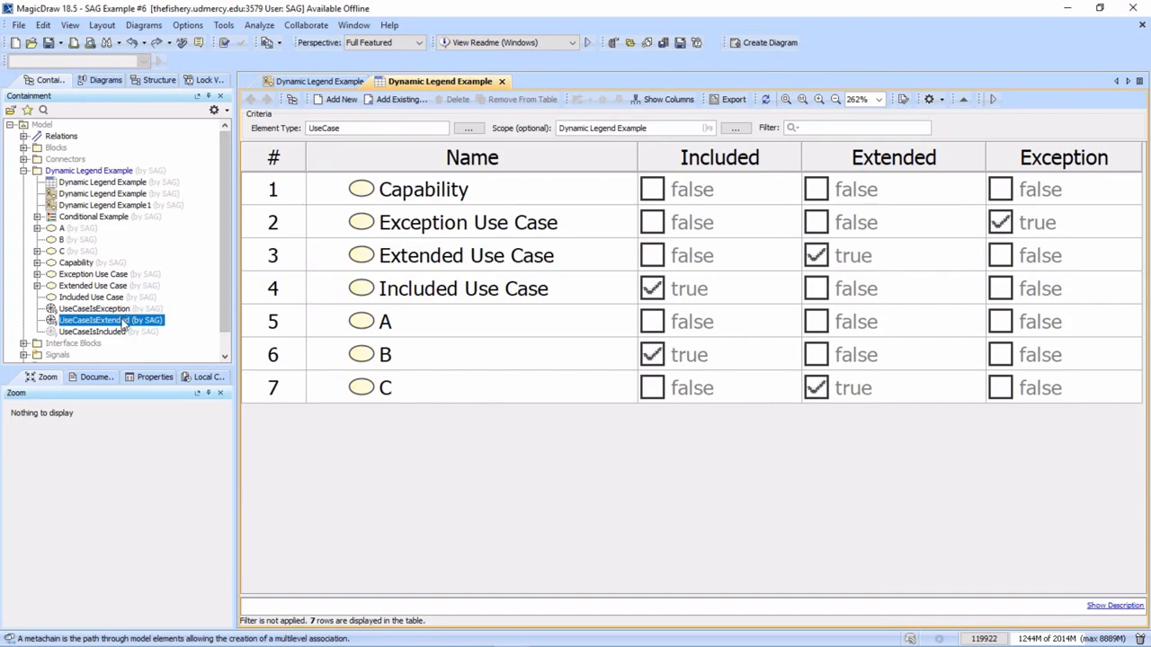
Step: Bring up UseCaseIsExtended's expression and inspect its type test, context and navigation source
double_click(111, 320)
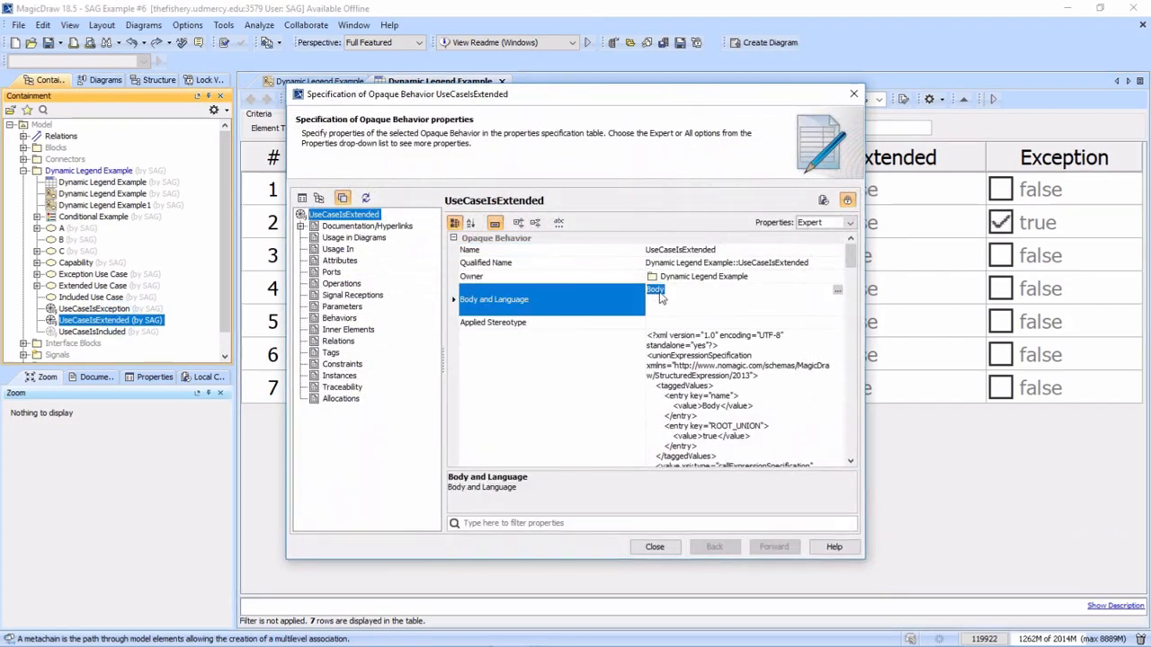
left_click(838, 289)
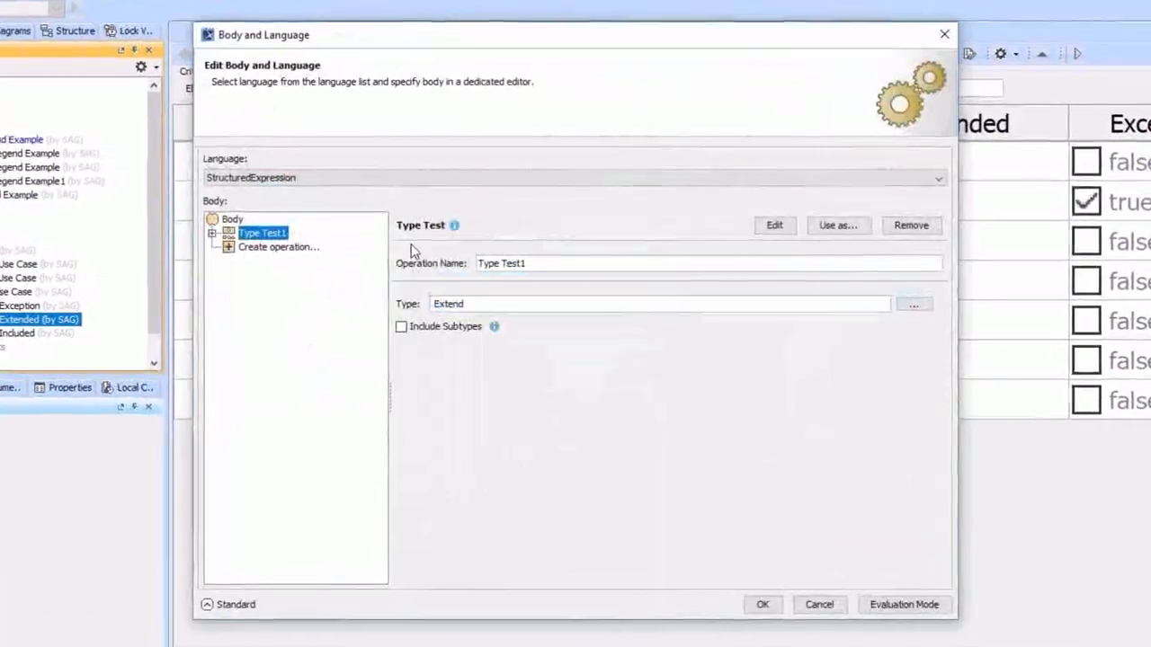
left_click(210, 233)
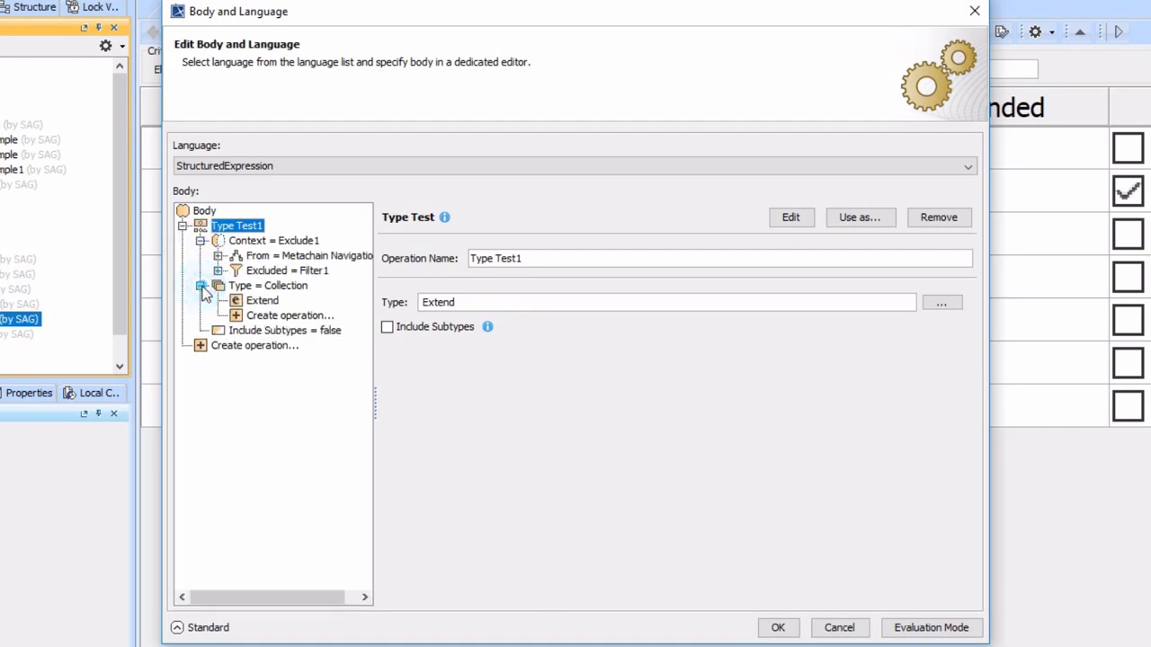
left_click(273, 241)
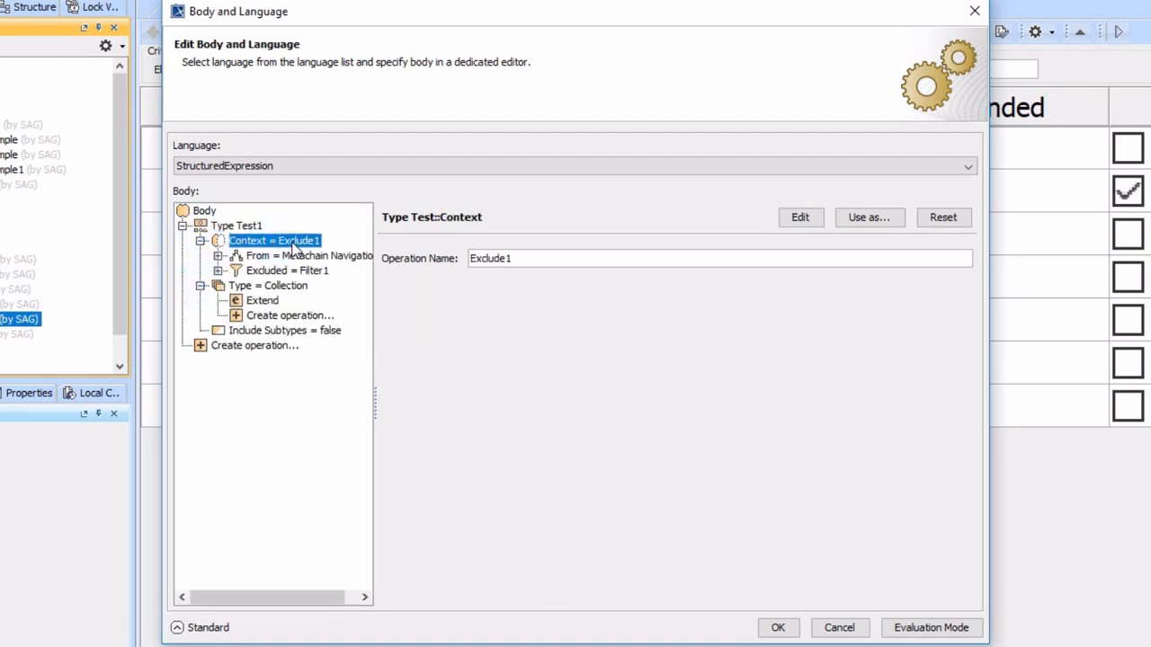
left_click(315, 255)
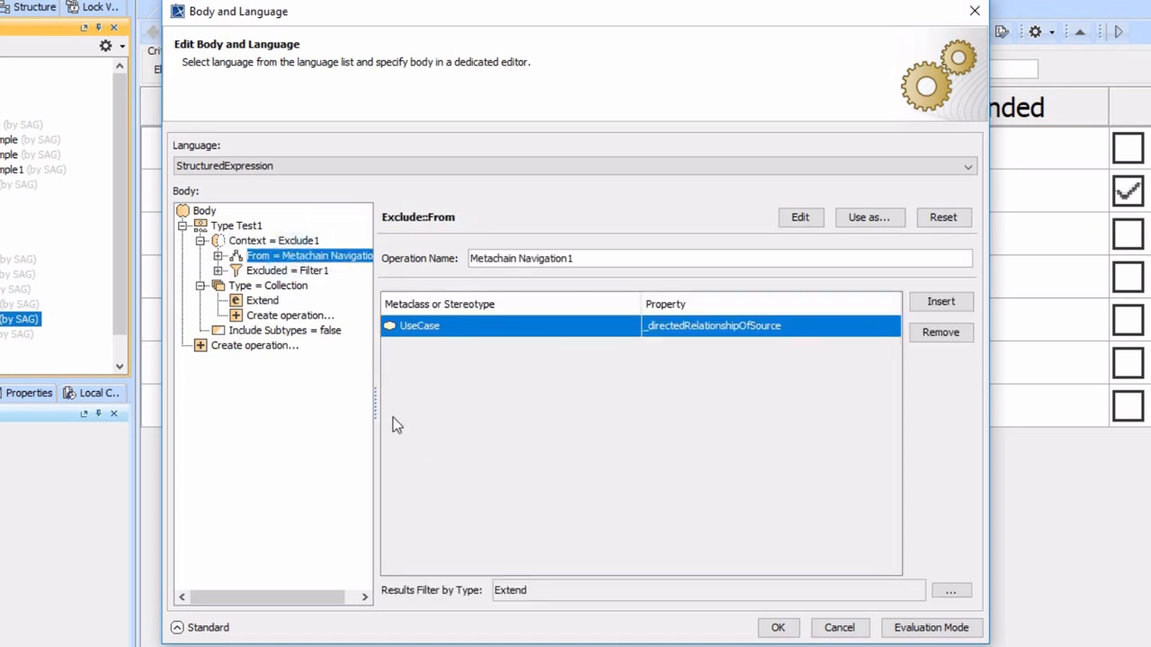
Step: Inspect the excluded filter, its input collection and nested property test on Applied Stereotype ('appl')
left_click(288, 270)
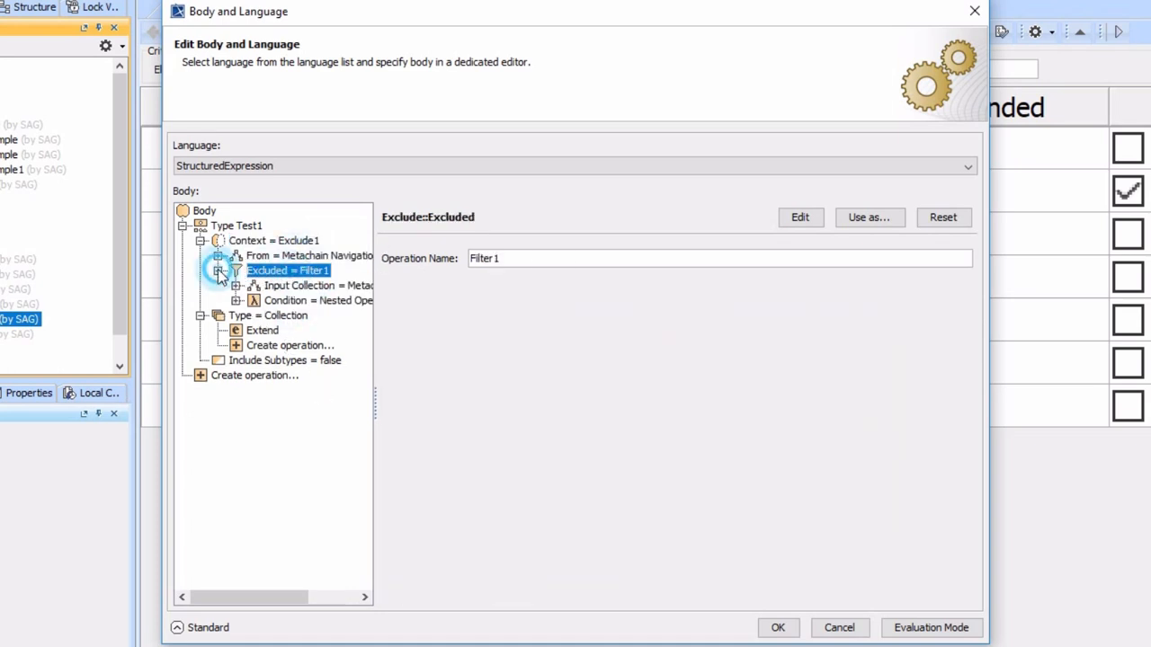
left_click(298, 284)
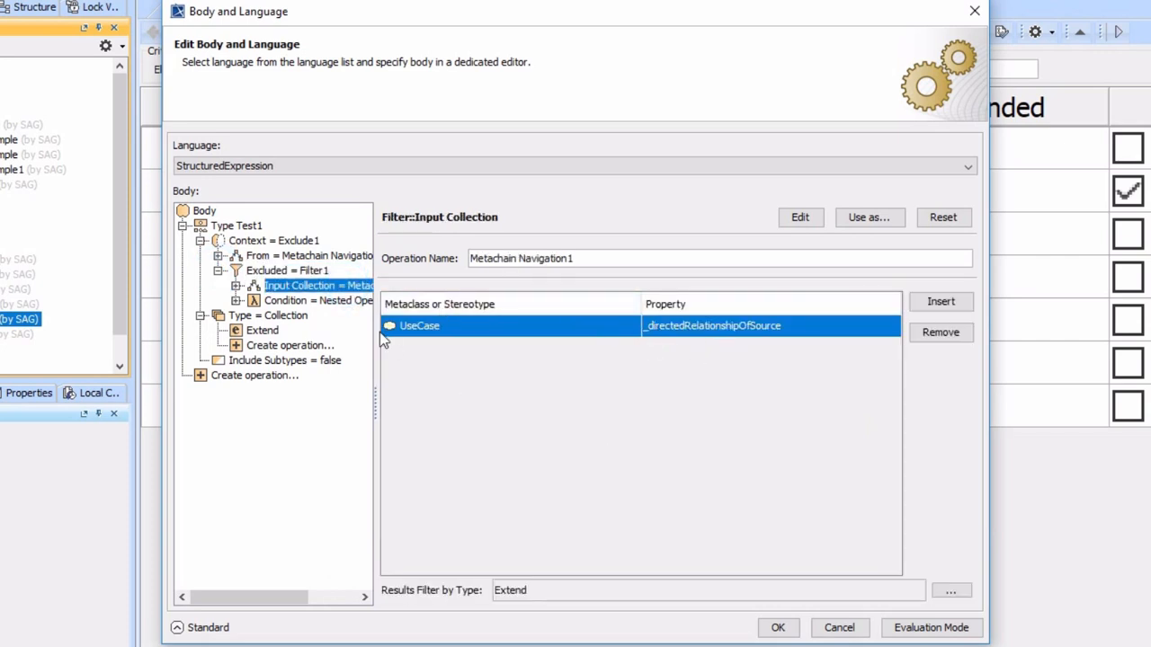
left_click(302, 300)
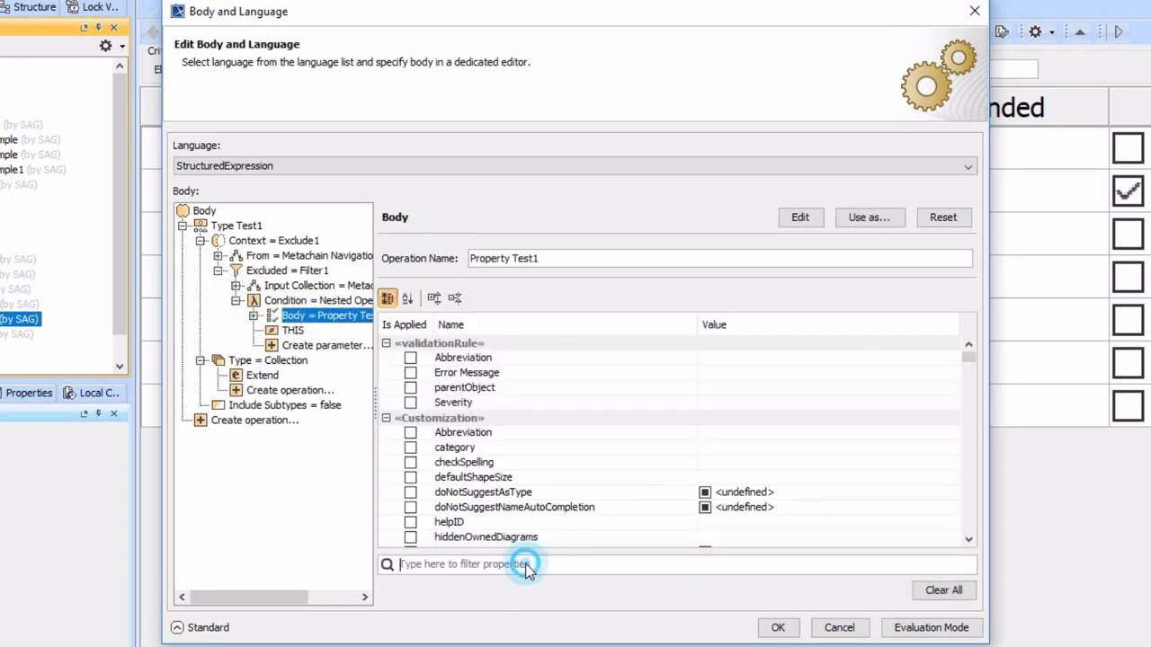
type("appl")
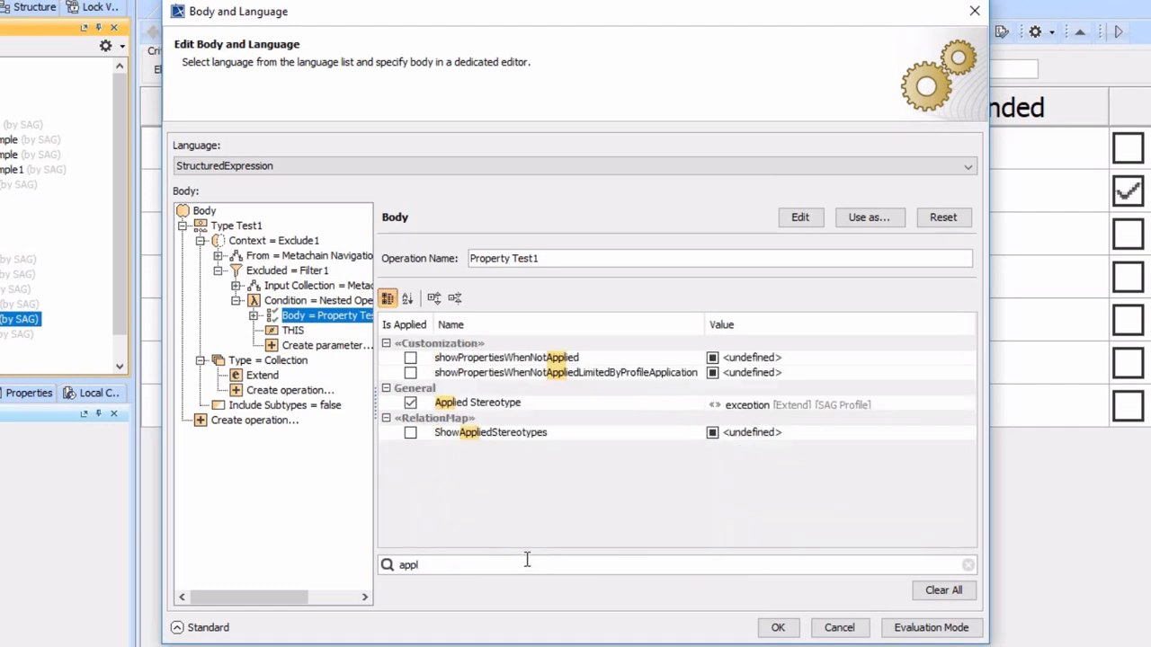
mouse_move(656, 405)
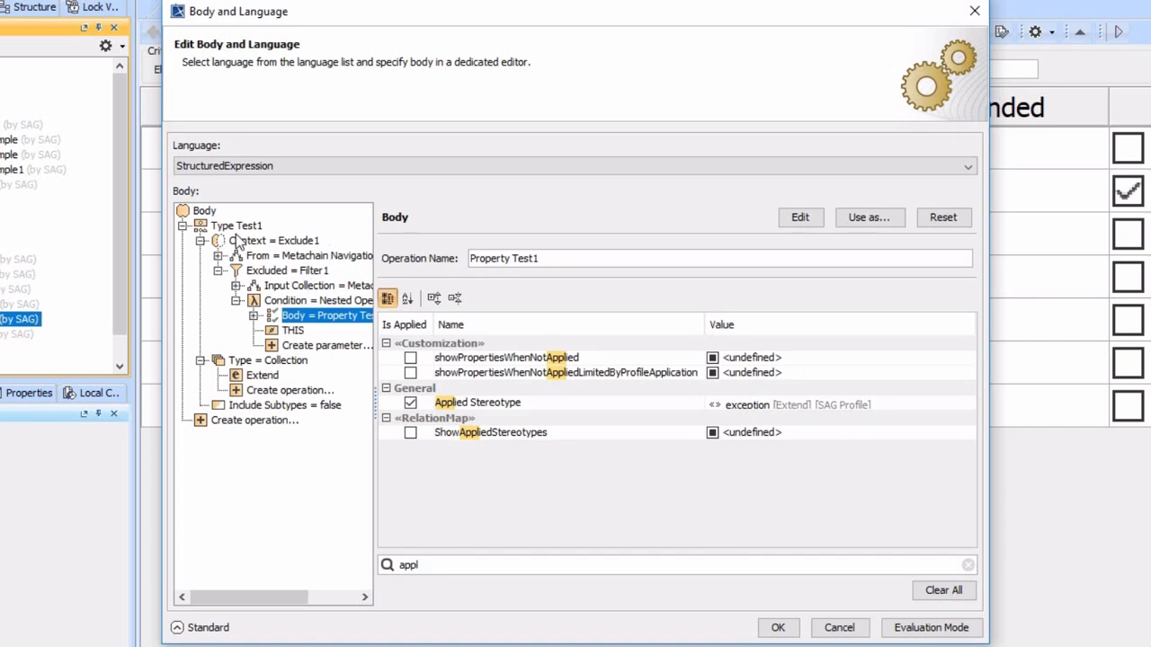
mouse_move(205, 250)
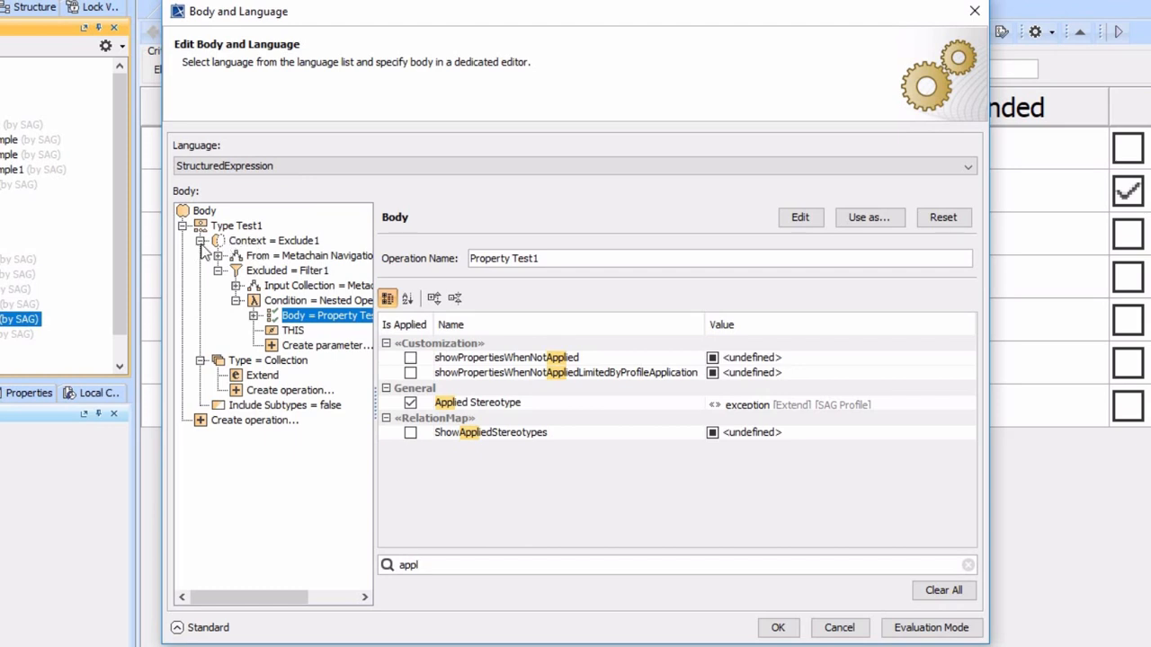
mouse_move(248, 235)
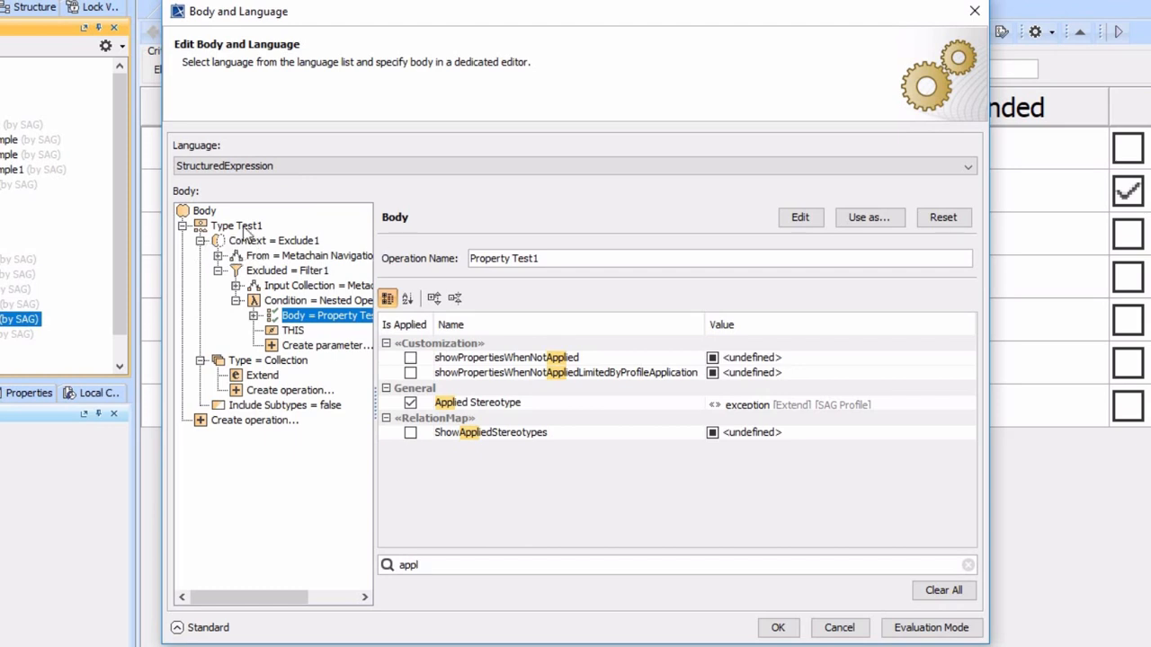
Step: Walk again through the type test, context, metachain navigation, excluded filter and nested condition steps
left_click(238, 226)
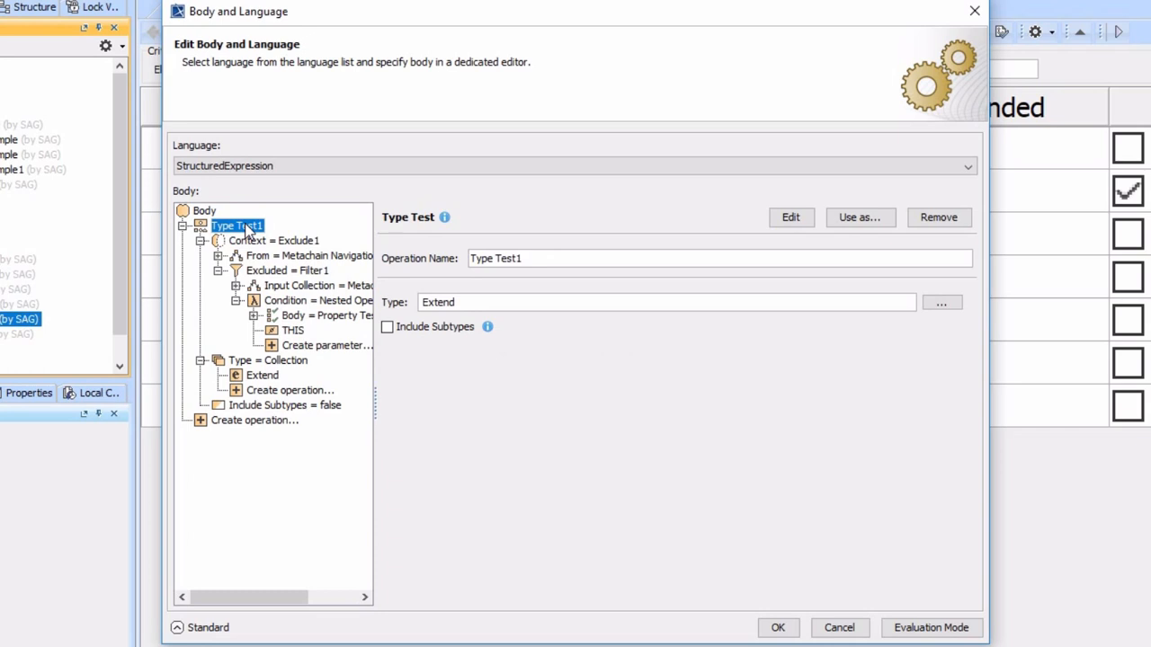
left_click(273, 241)
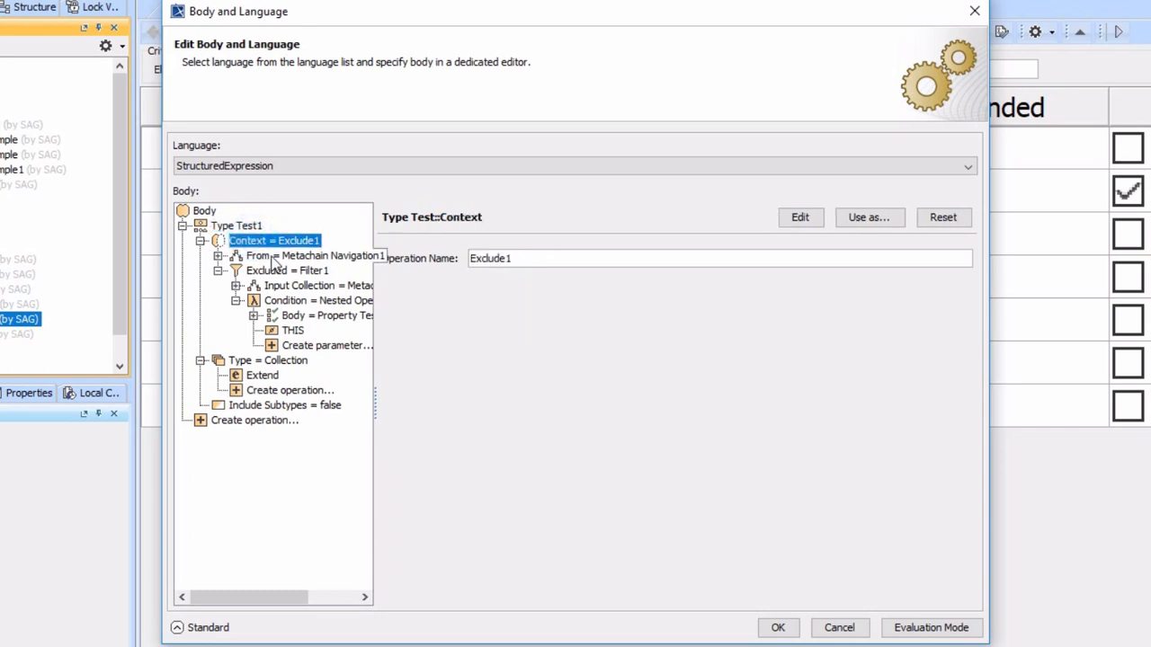
left_click(315, 255)
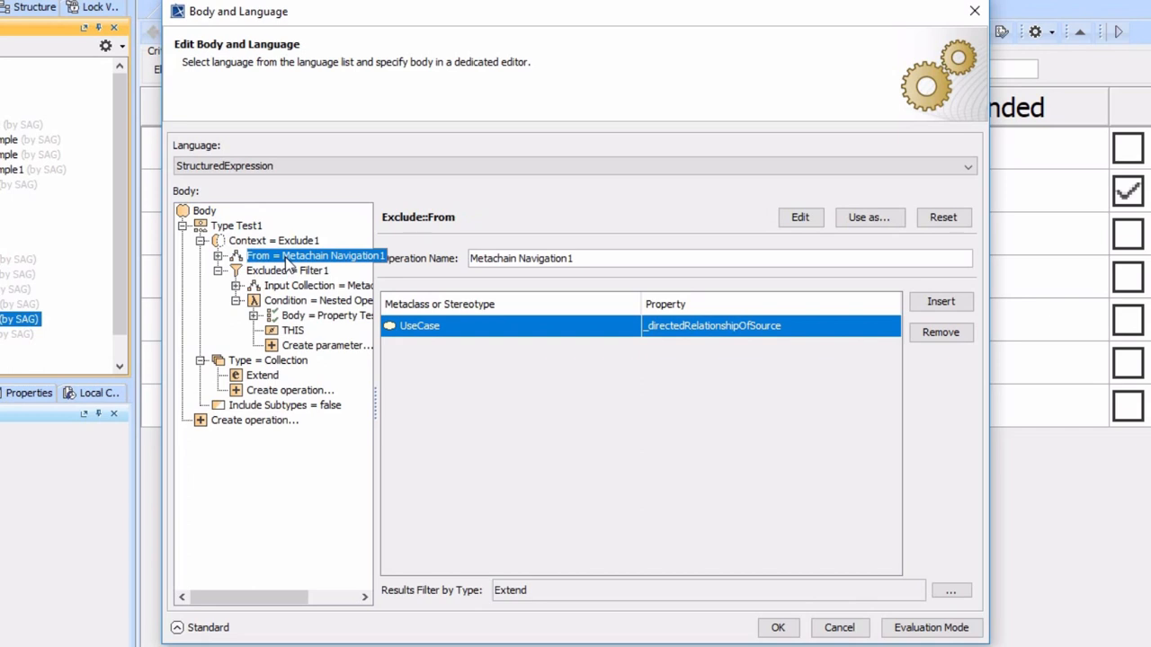
left_click(286, 270)
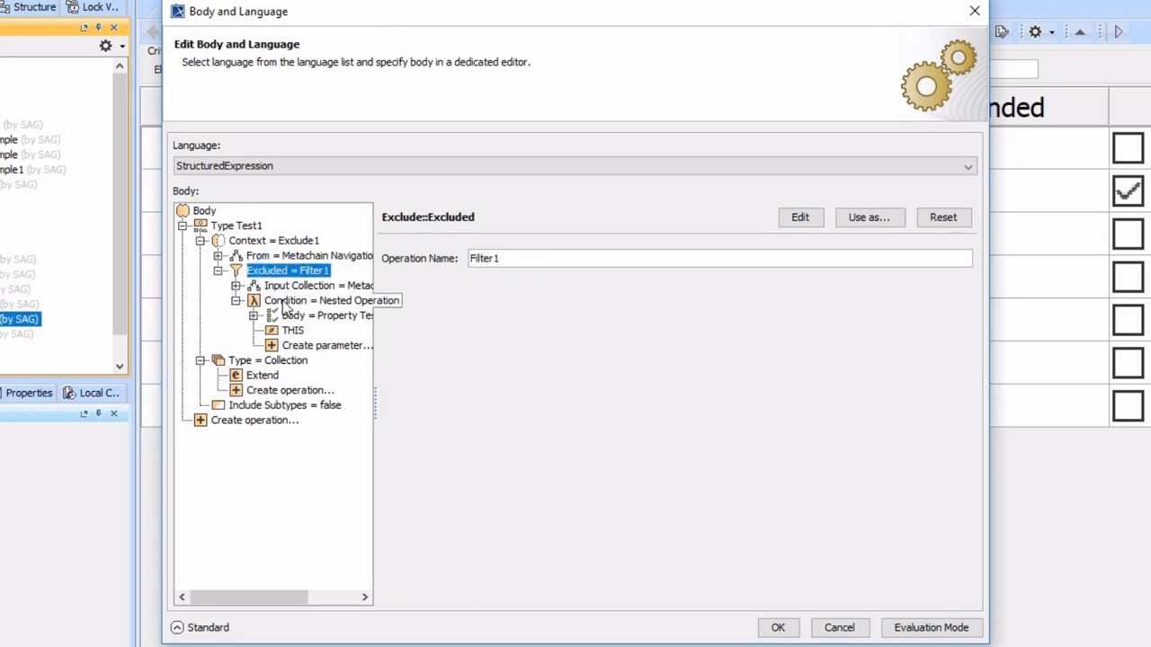
left_click(328, 314)
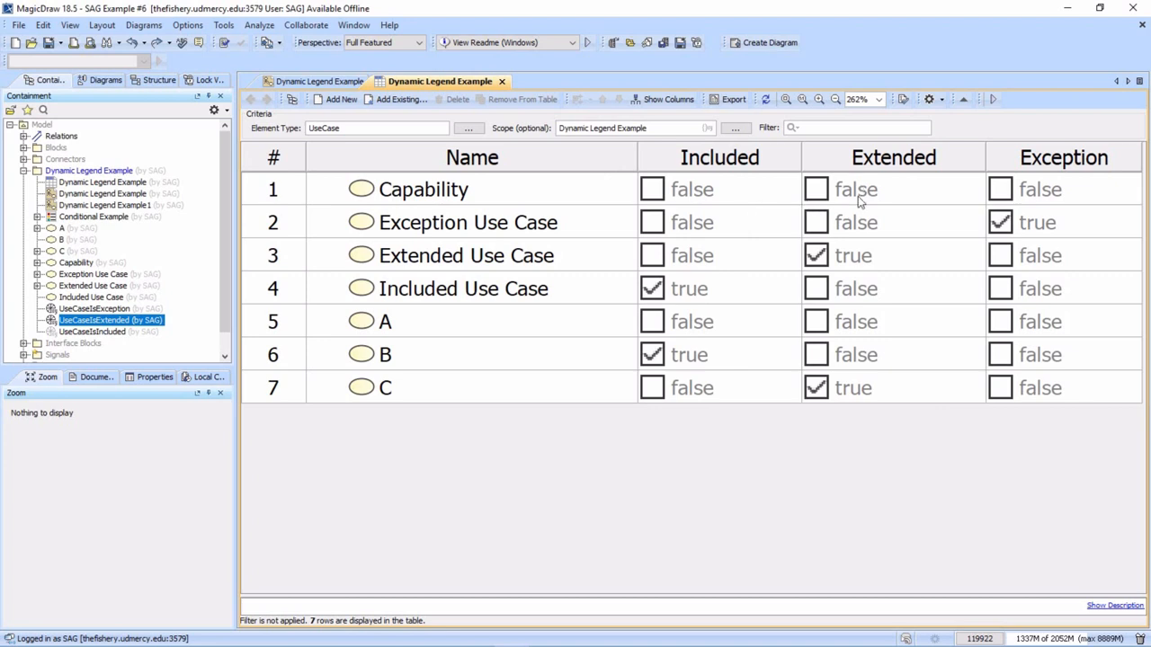
mouse_move(501, 259)
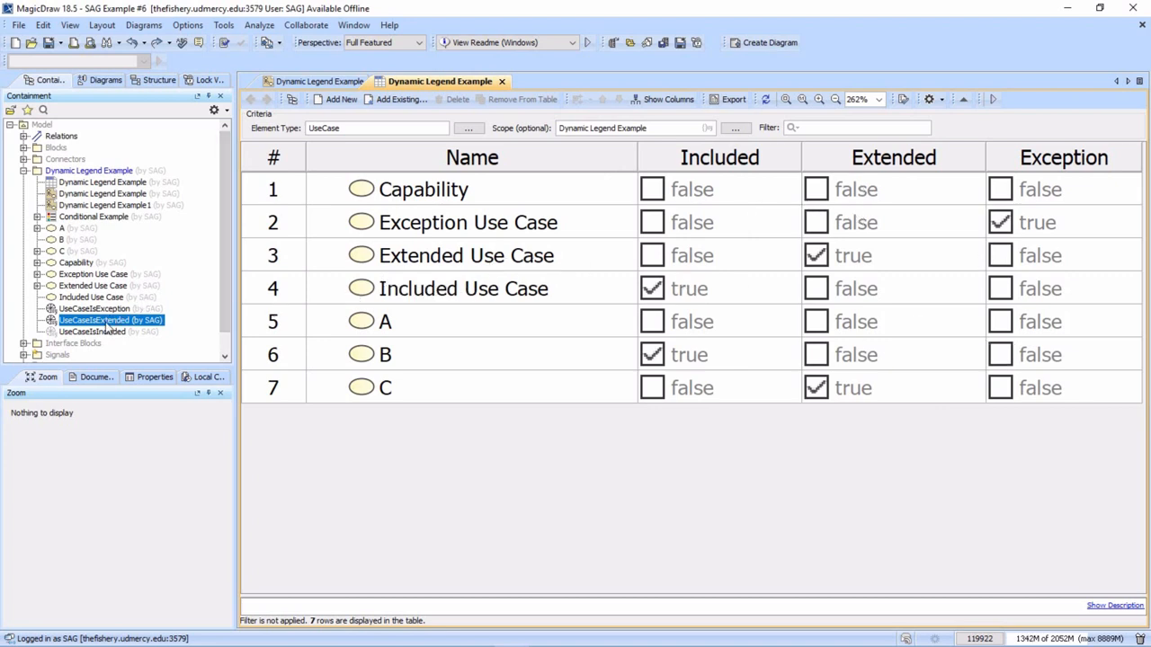
mouse_move(340, 99)
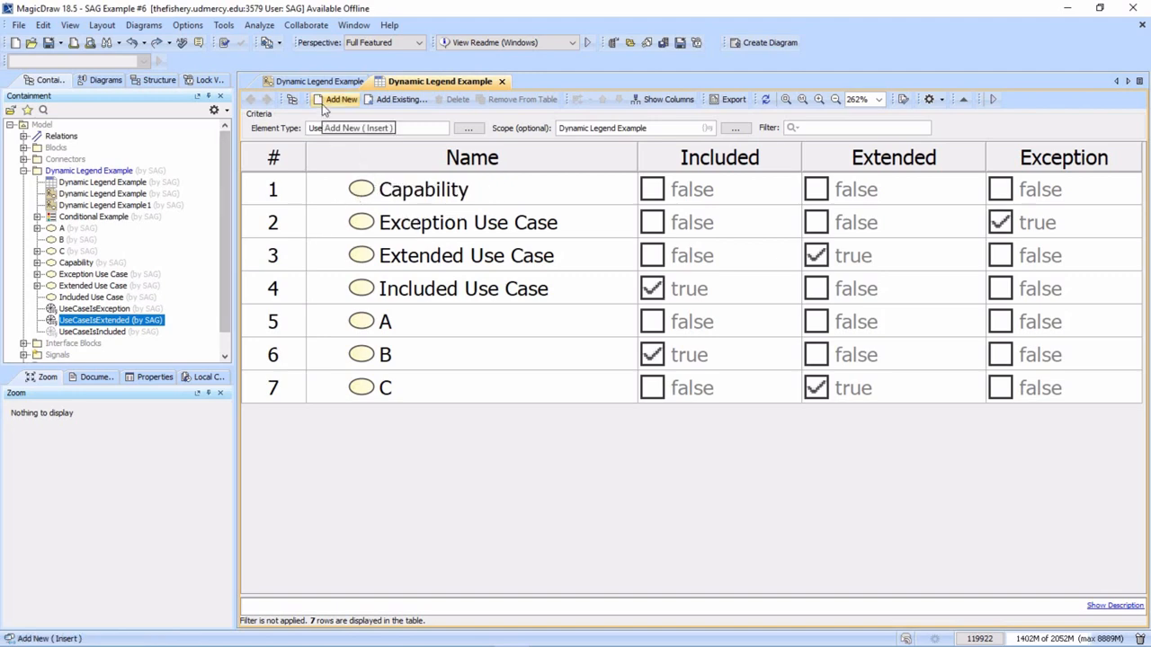
Step: Show the Dynamic Legend Example diagram, select the Conditional Example legend and its Extended item's specification
left_click(327, 81)
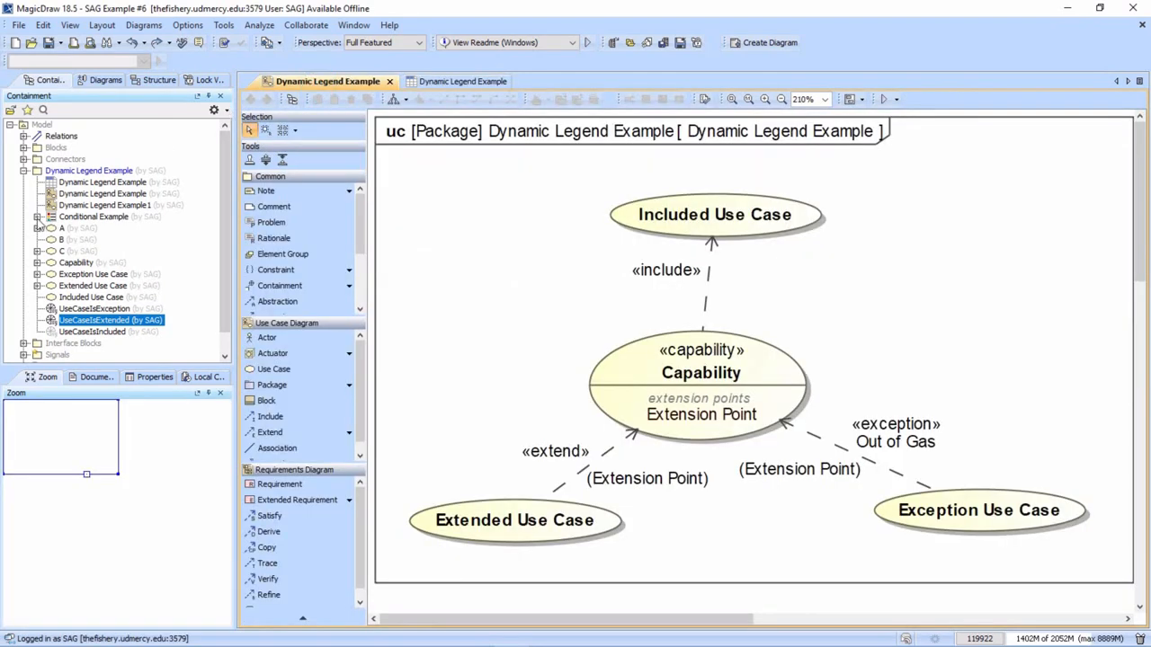
left_click(39, 216)
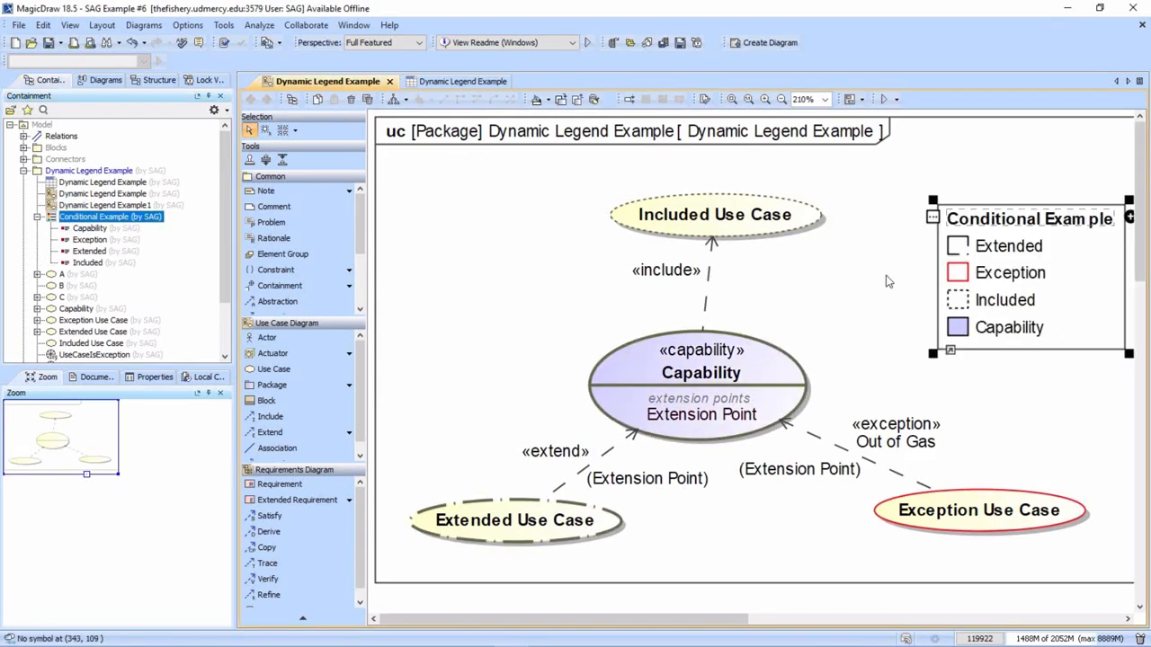
left_click(890, 281)
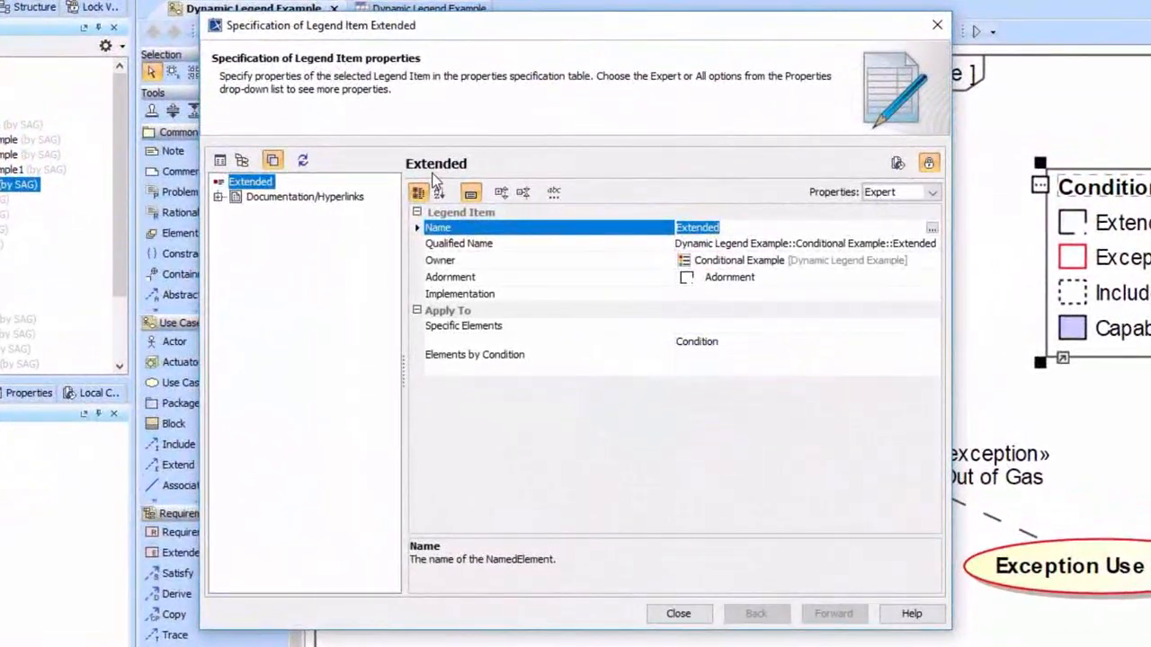
Step: Replace the Extended item's condition with the UseCaseIsExtended behavior chosen from the unfiltered list and confirm
left_click(549, 354)
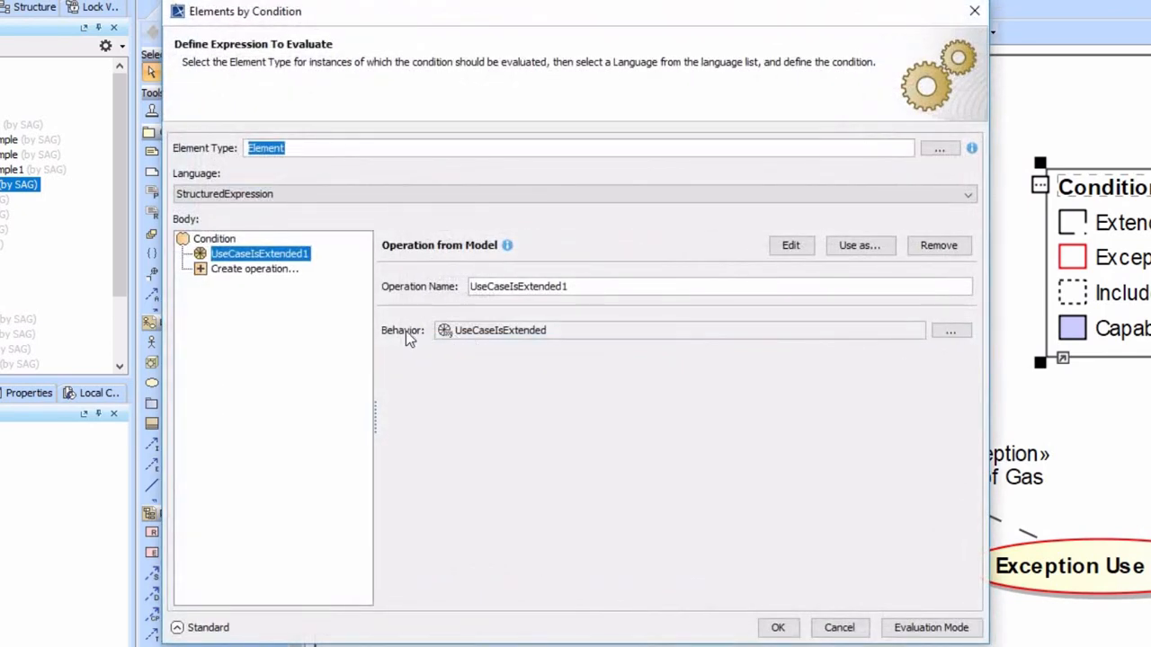
mouse_move(388, 313)
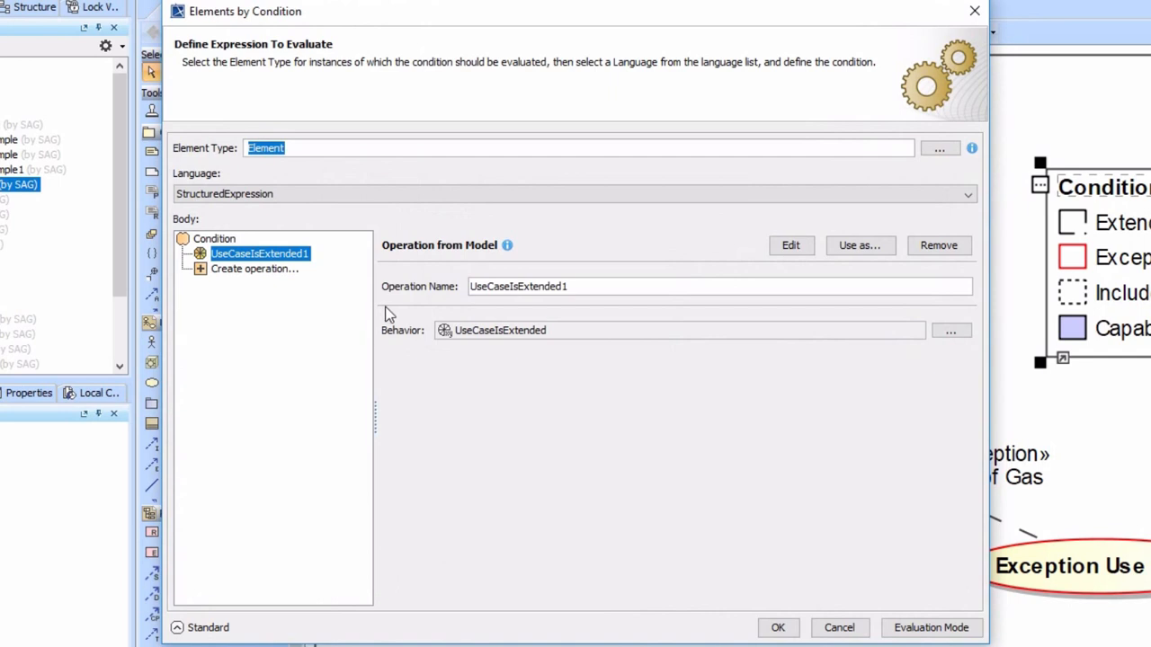
mouse_move(939, 244)
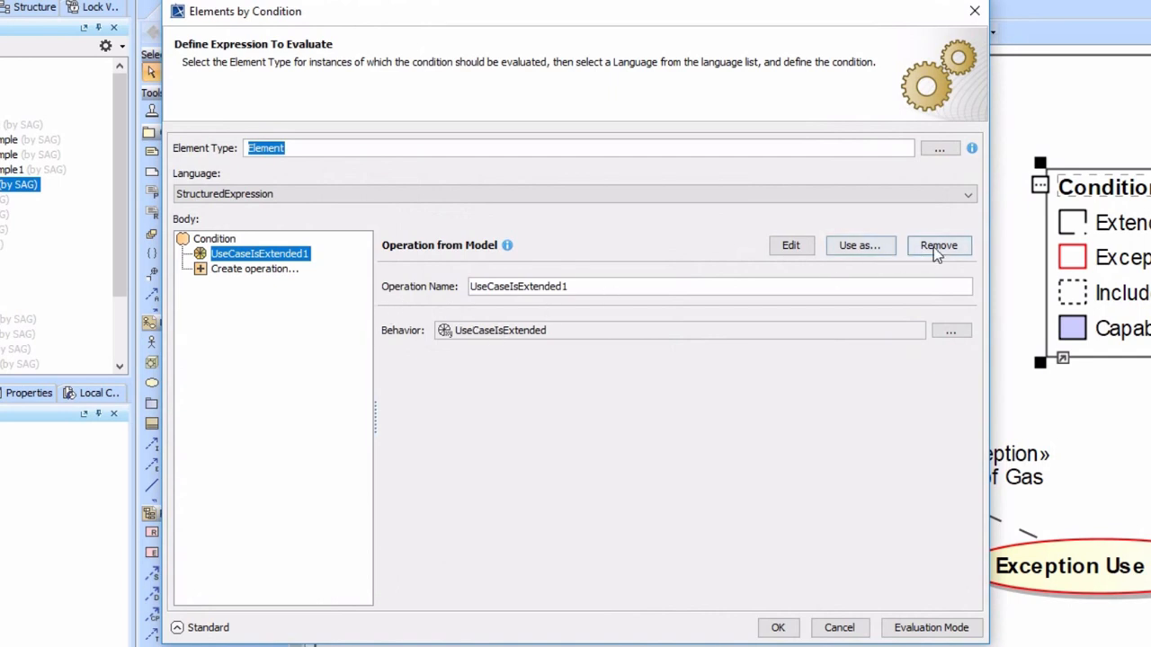
left_click(938, 245)
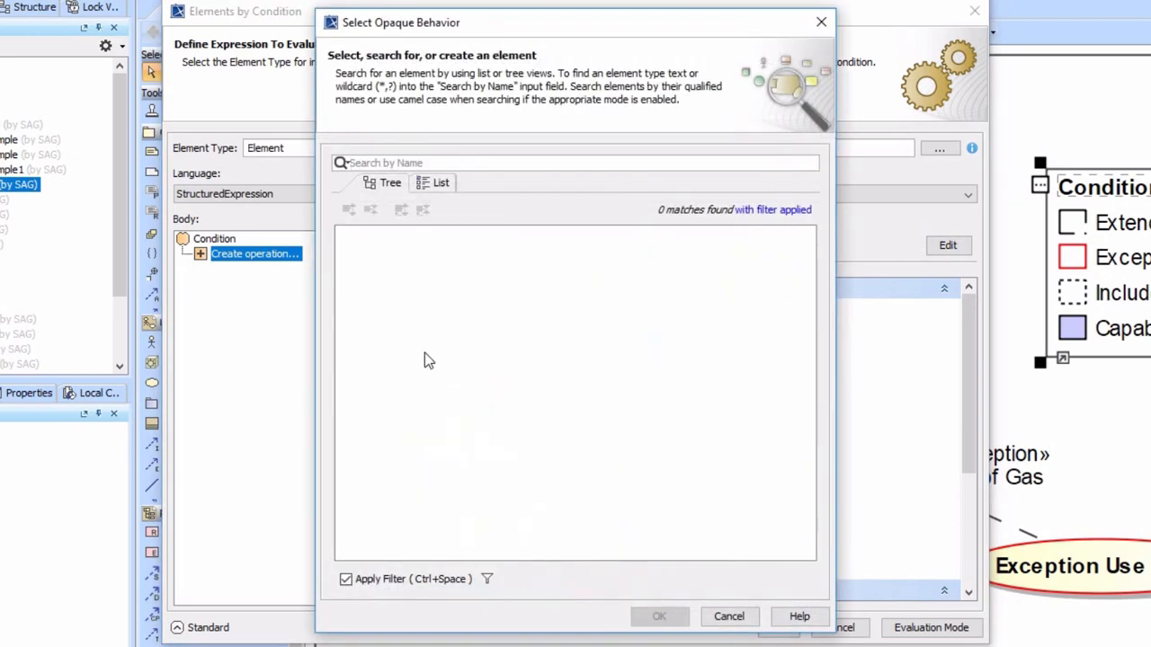
left_click(346, 579)
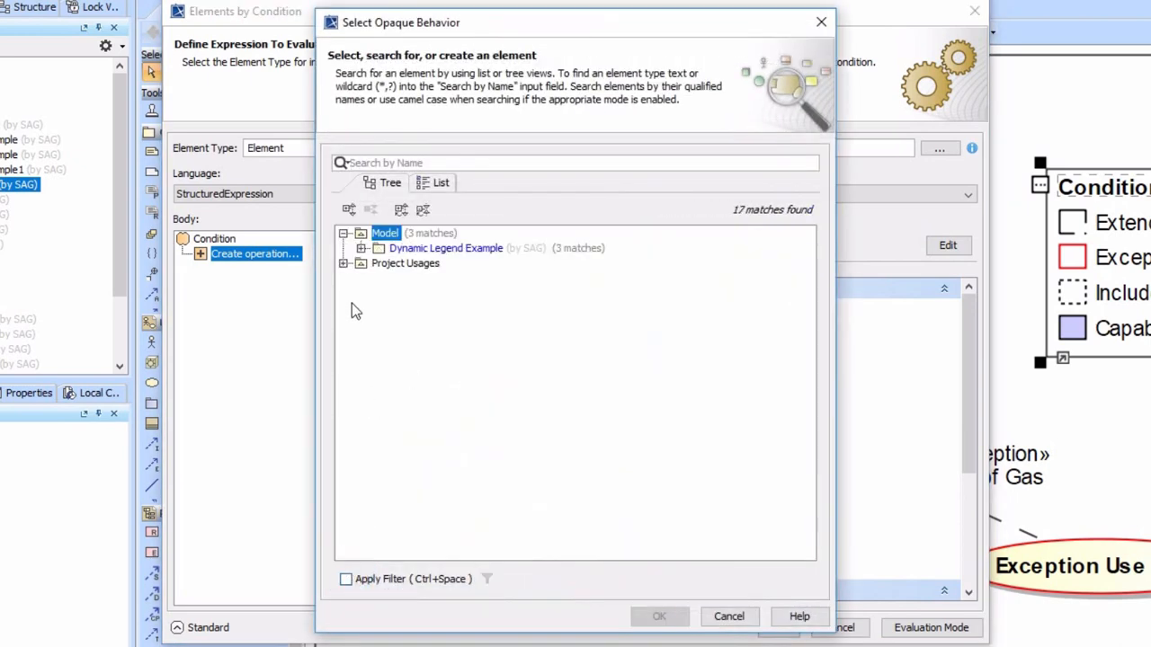
left_click(343, 248)
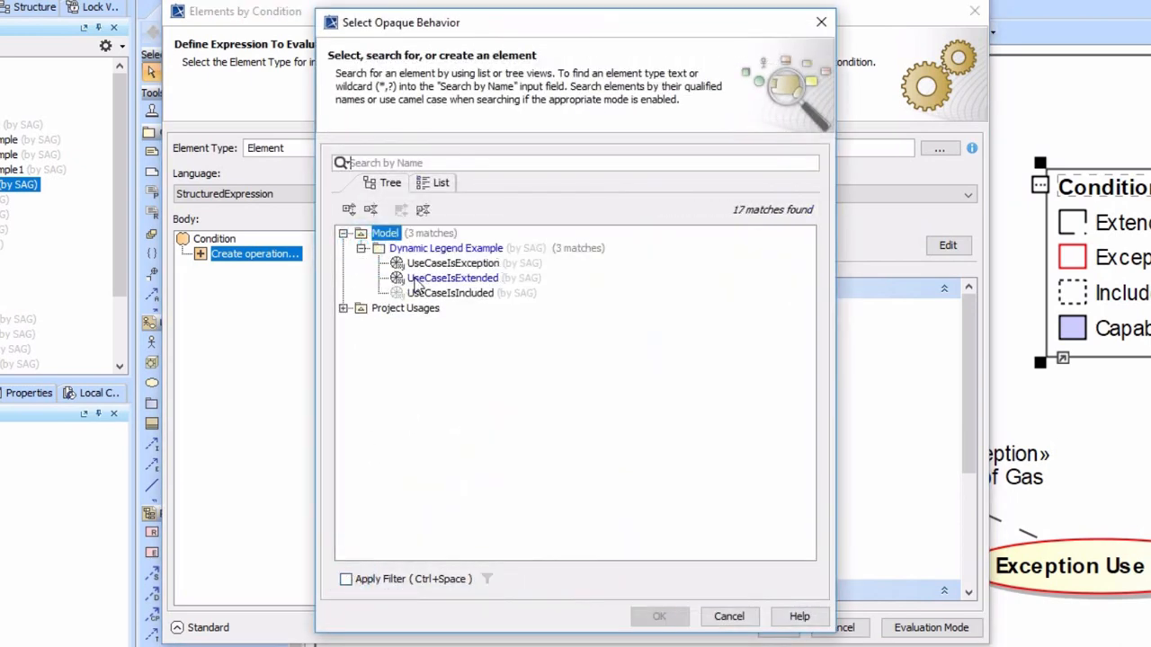
left_click(658, 615)
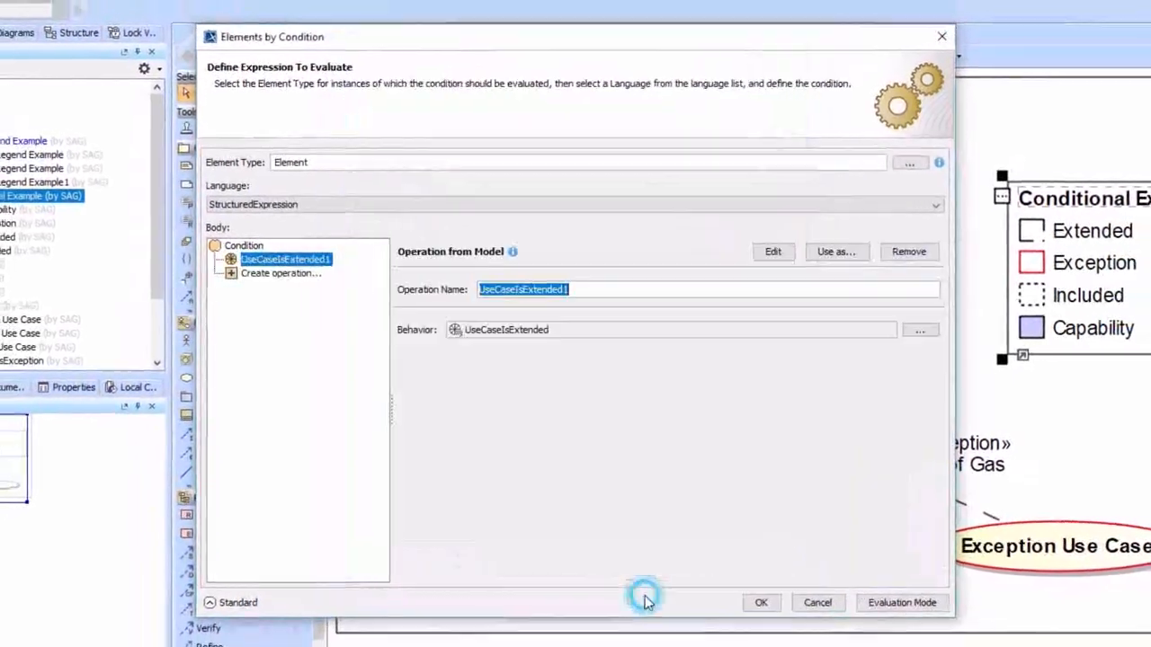
left_click(760, 602)
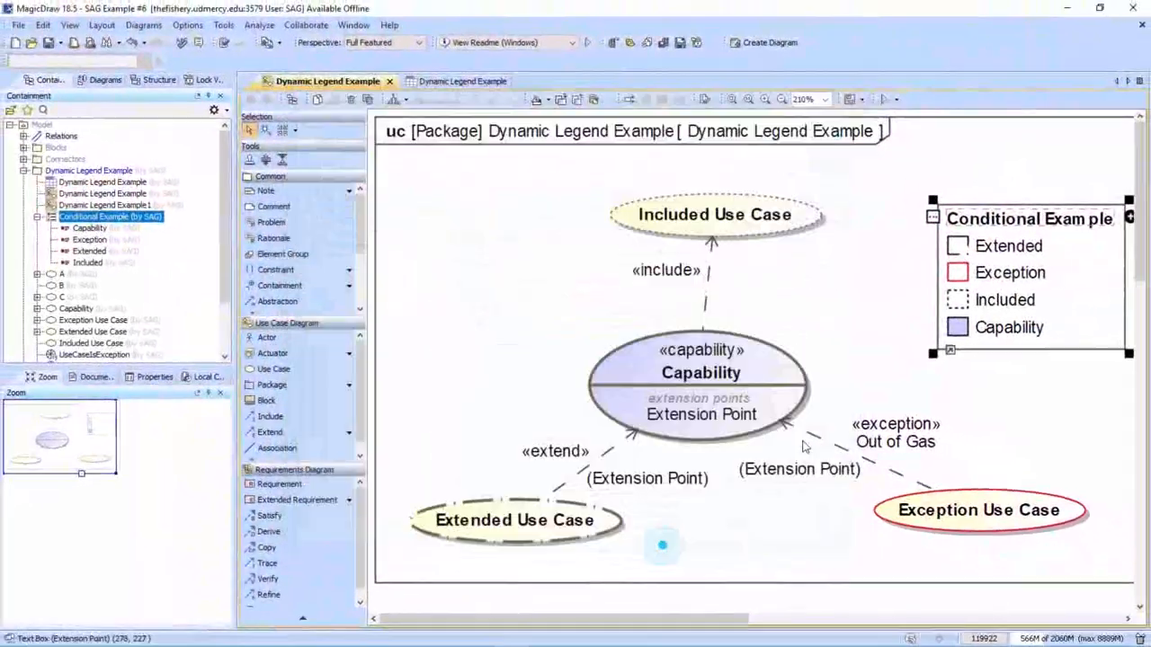
left_click(878, 363)
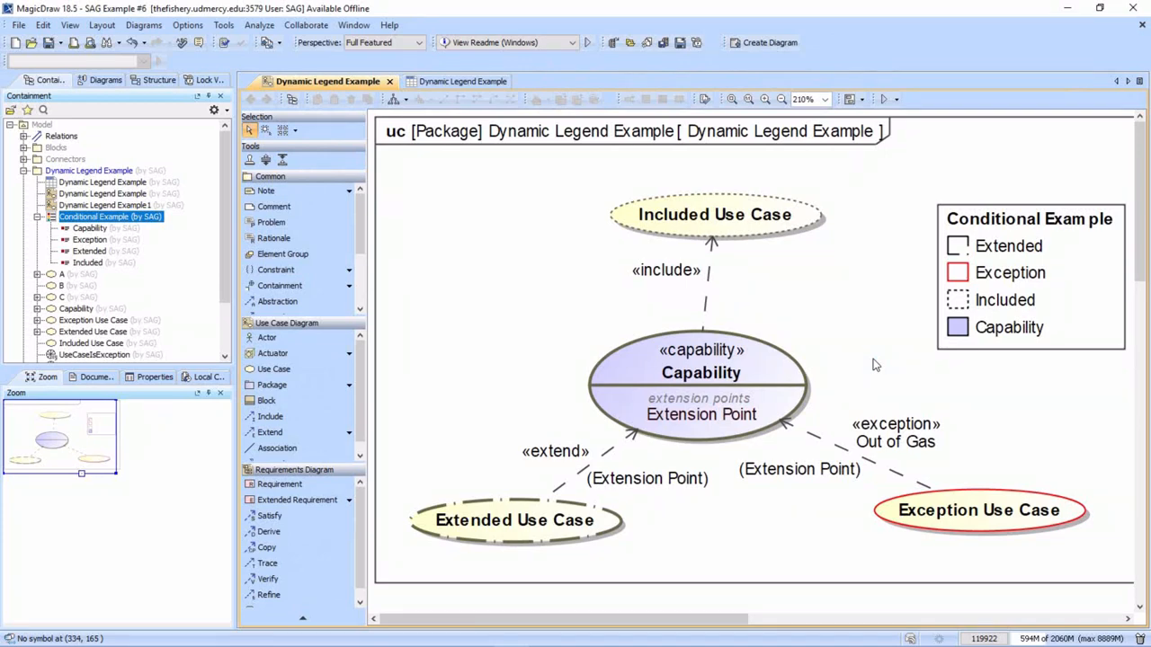
mouse_move(978, 500)
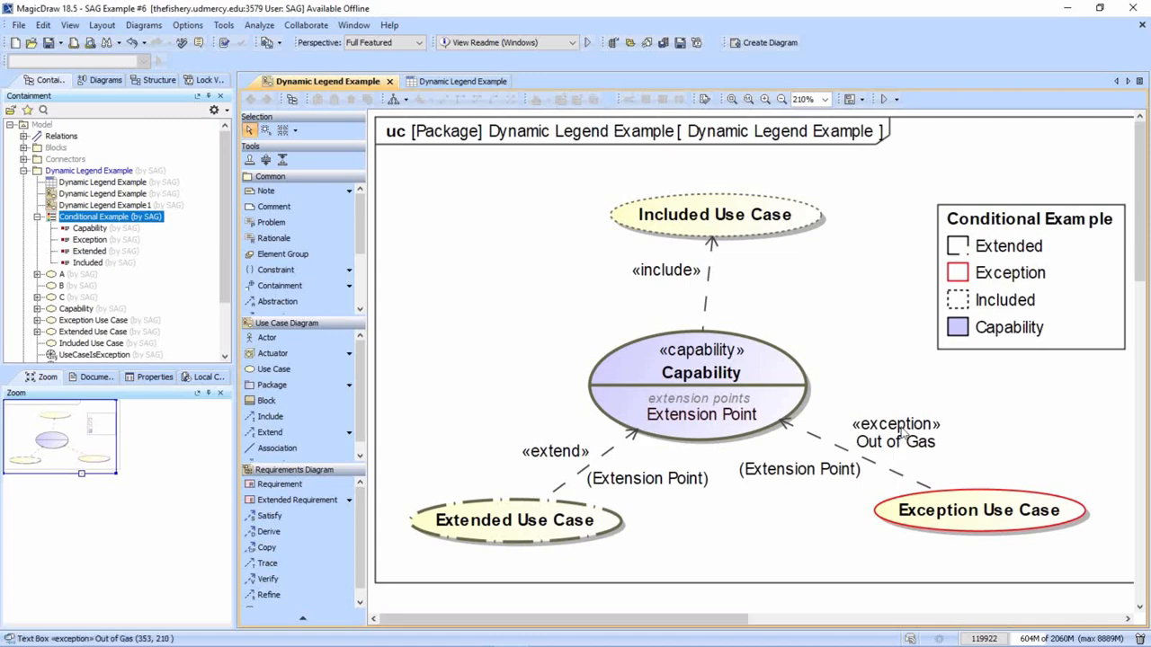
mouse_move(971, 234)
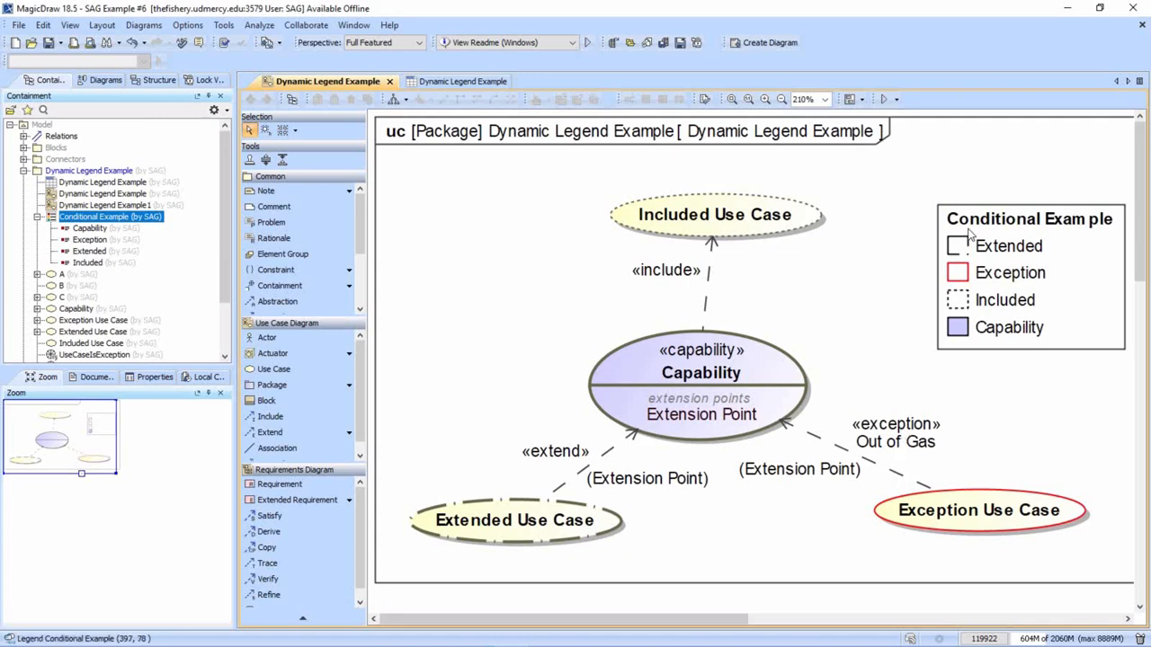
scroll("down", 3)
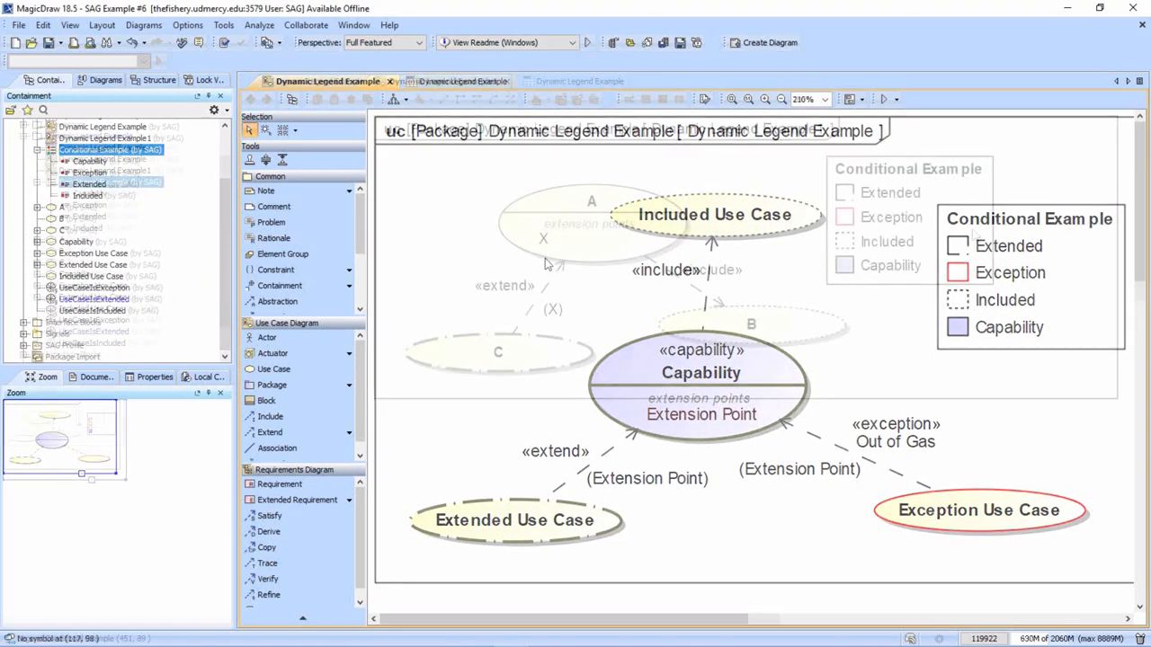
Step: Show the Dynamic Legend Example1 diagram with use cases A, B and C styled by the legend
left_click(440, 81)
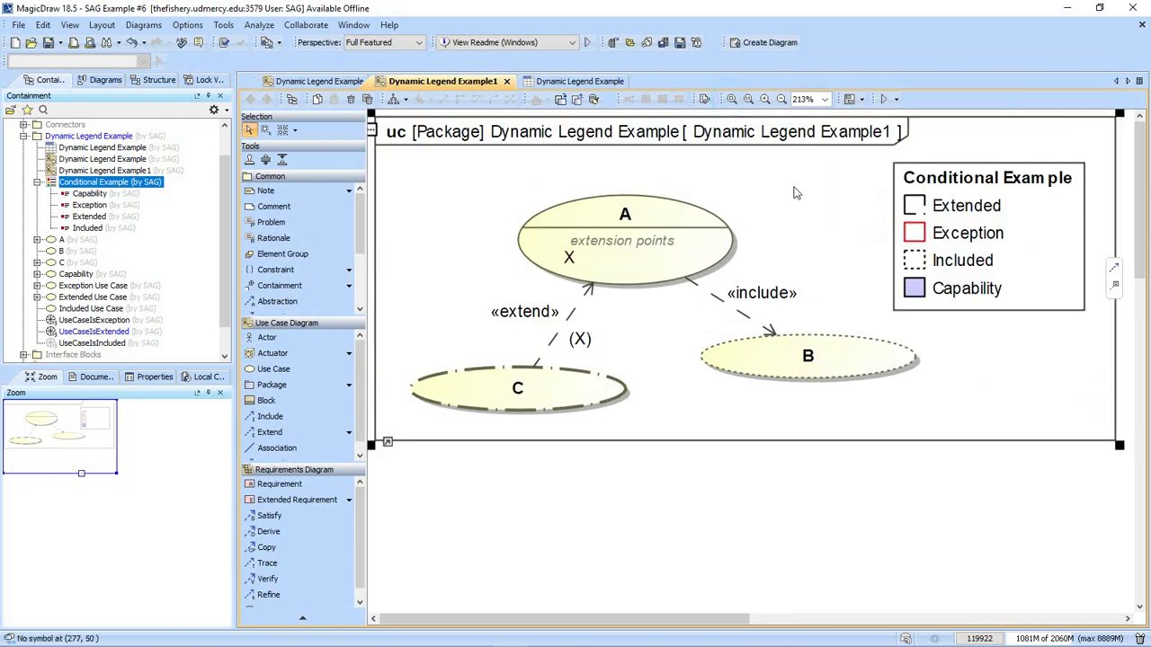
mouse_move(642, 358)
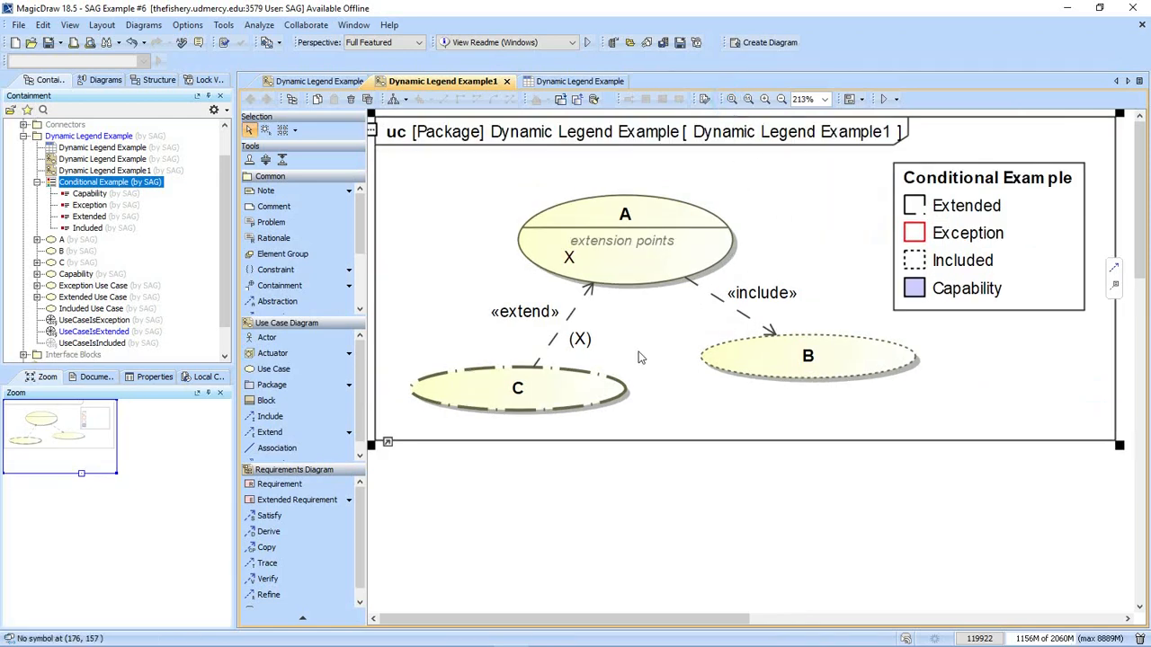